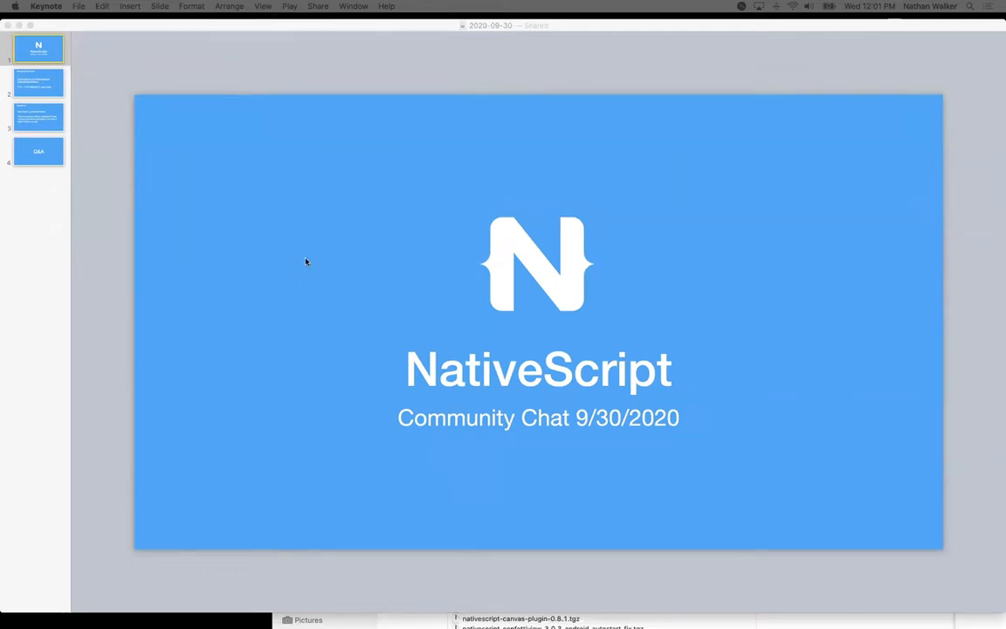
click(38, 82)
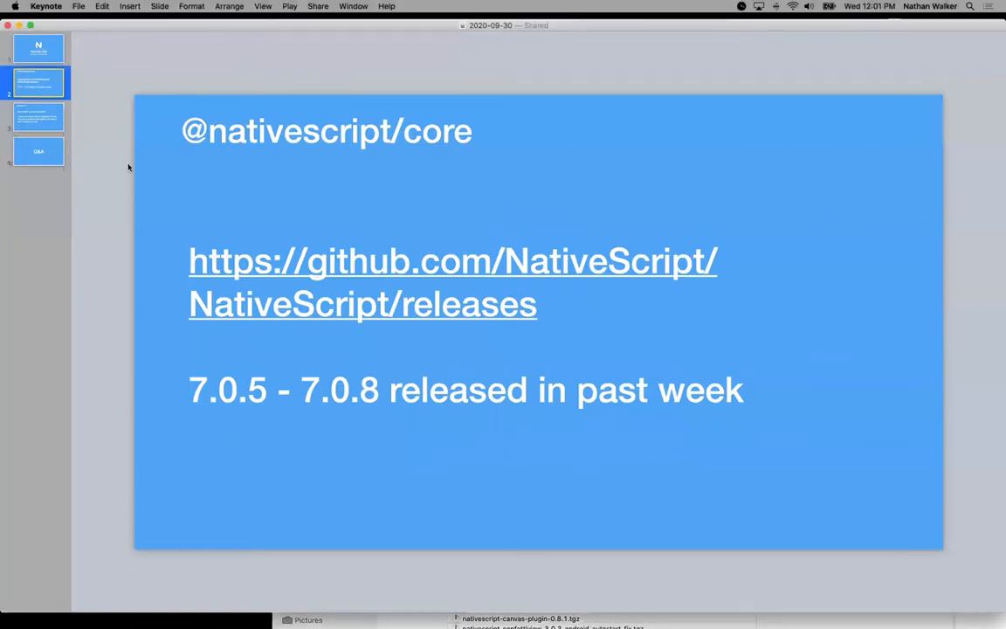
mouse_move(329, 291)
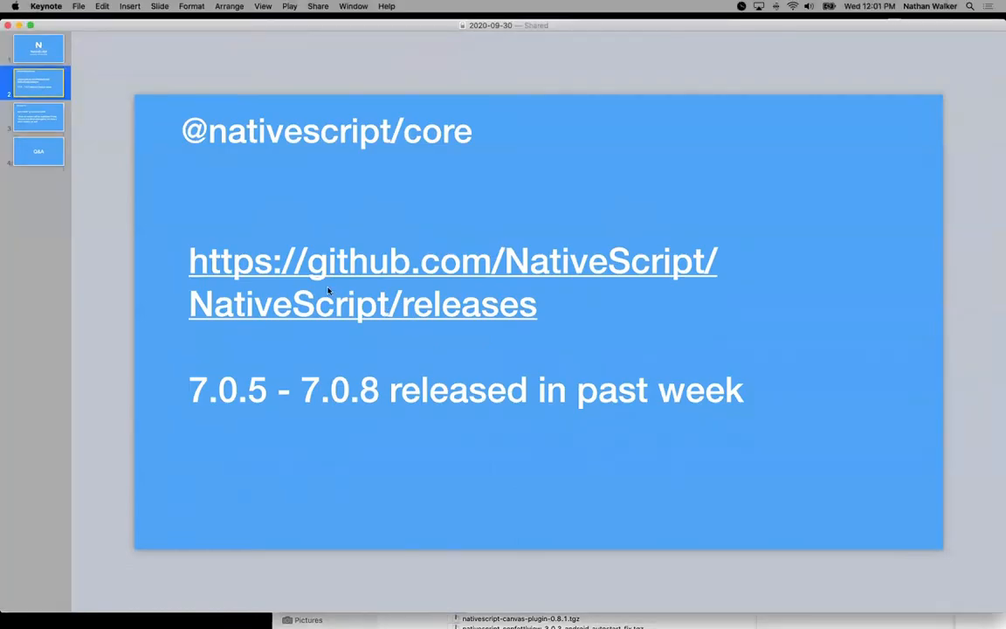
mouse_move(339, 291)
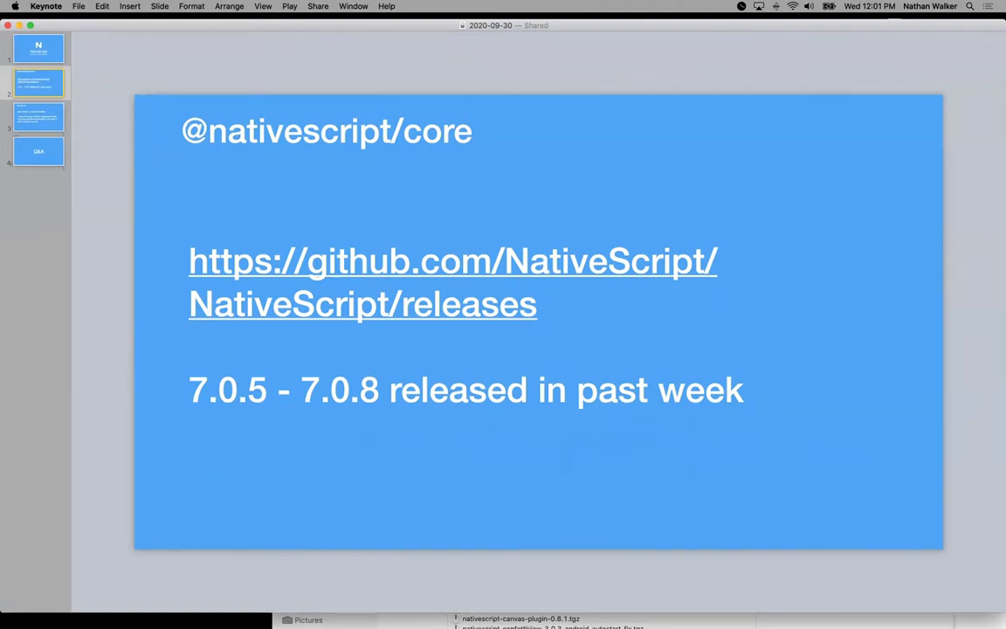
mouse_move(383, 87)
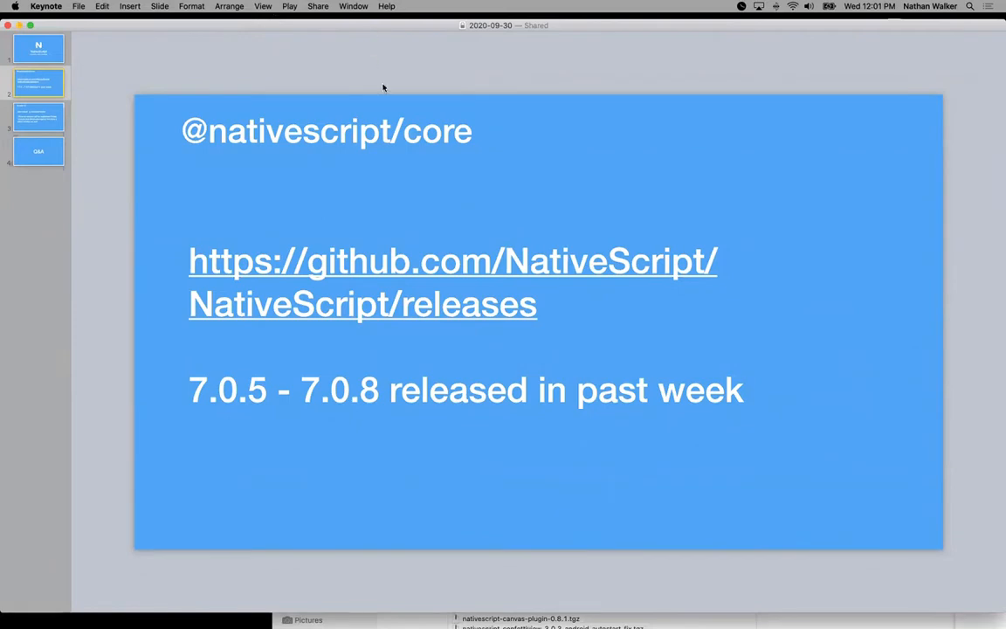
mouse_move(383, 309)
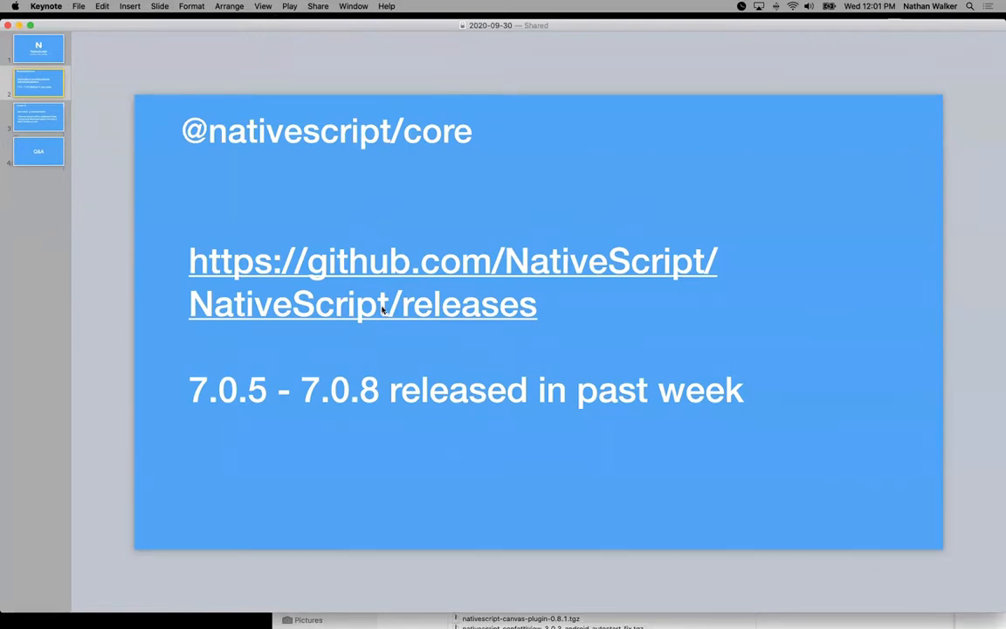
mouse_move(322, 192)
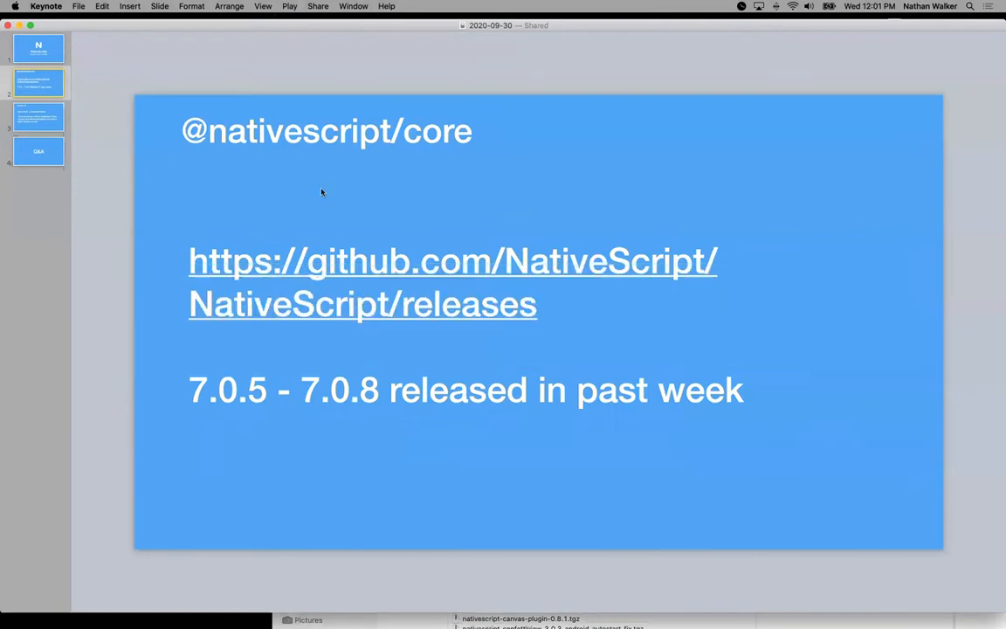
mouse_move(256, 404)
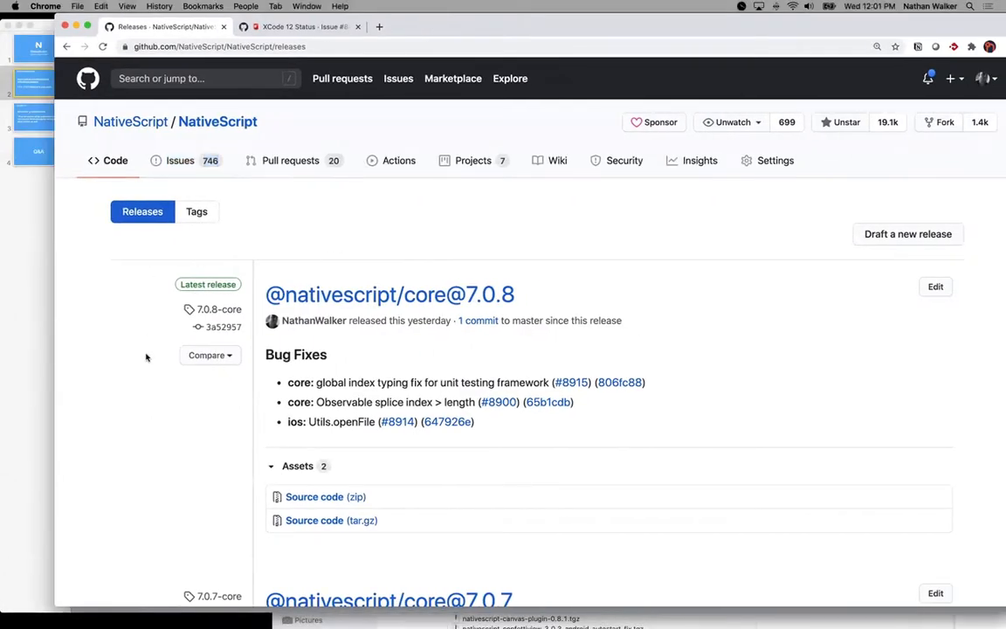
Step: Scroll down the NativeScript/NativeScript repository page toward its releases section
scroll(down, 3)
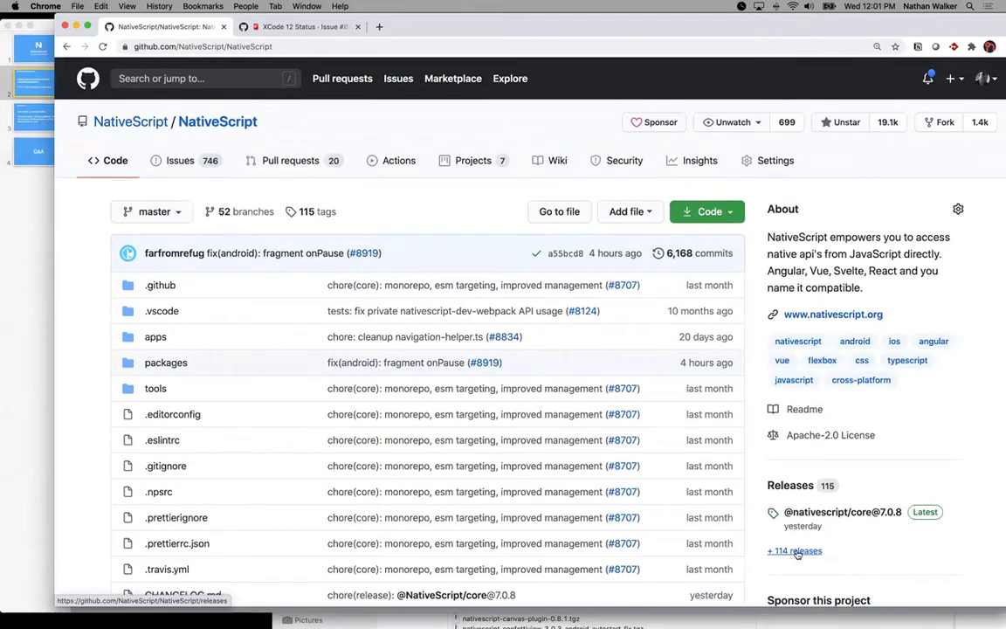
Step: Open the '+114 releases' list and browse core 7.0.8–7.0.5 fixes, highlighting the bundle entry points fix
click(794, 550)
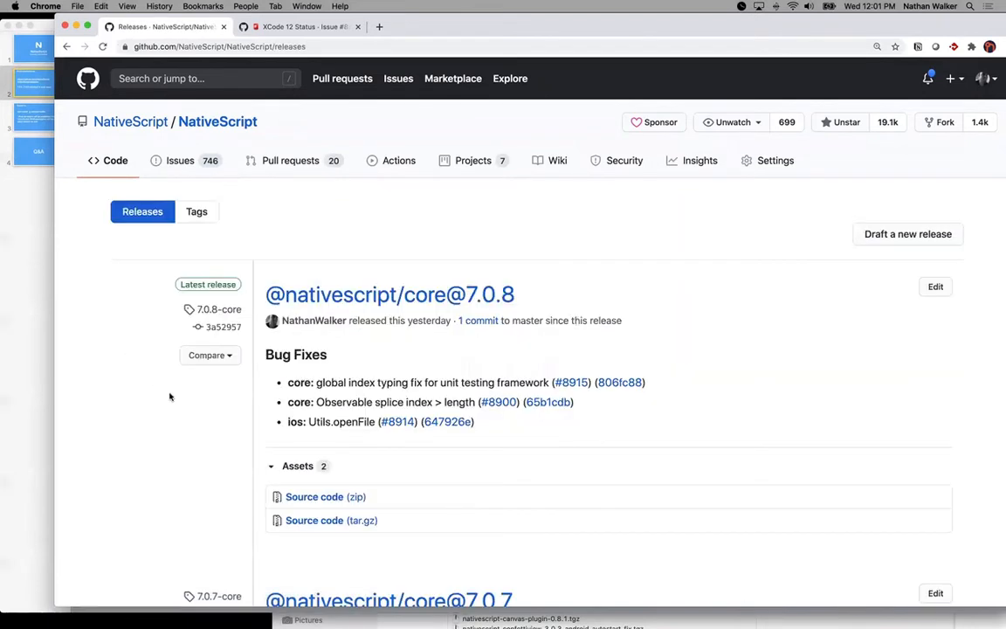
scroll(down, 3)
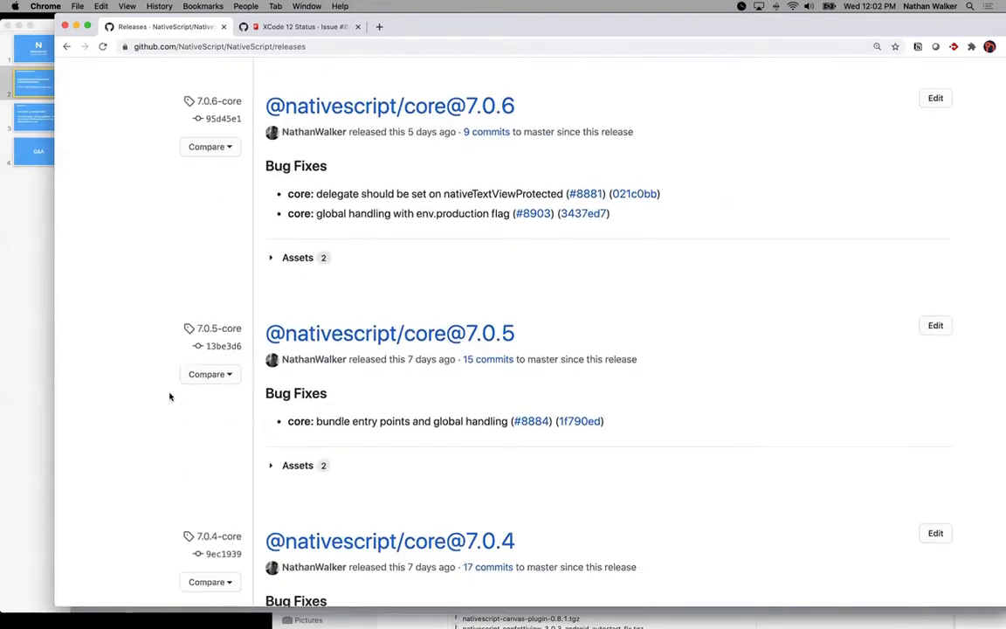
scroll(down, 3)
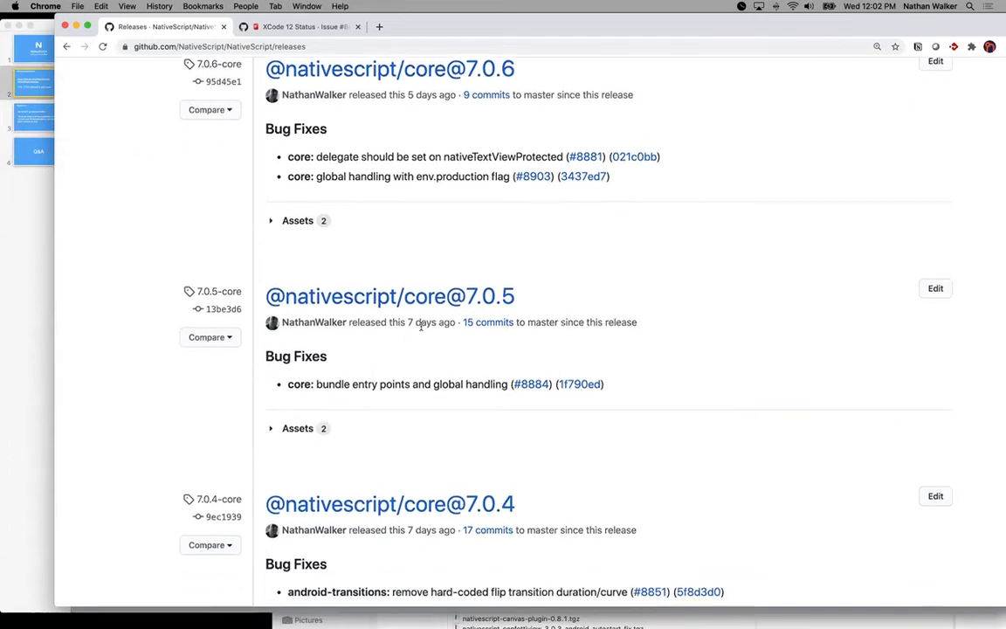
drag(318, 384, 506, 383)
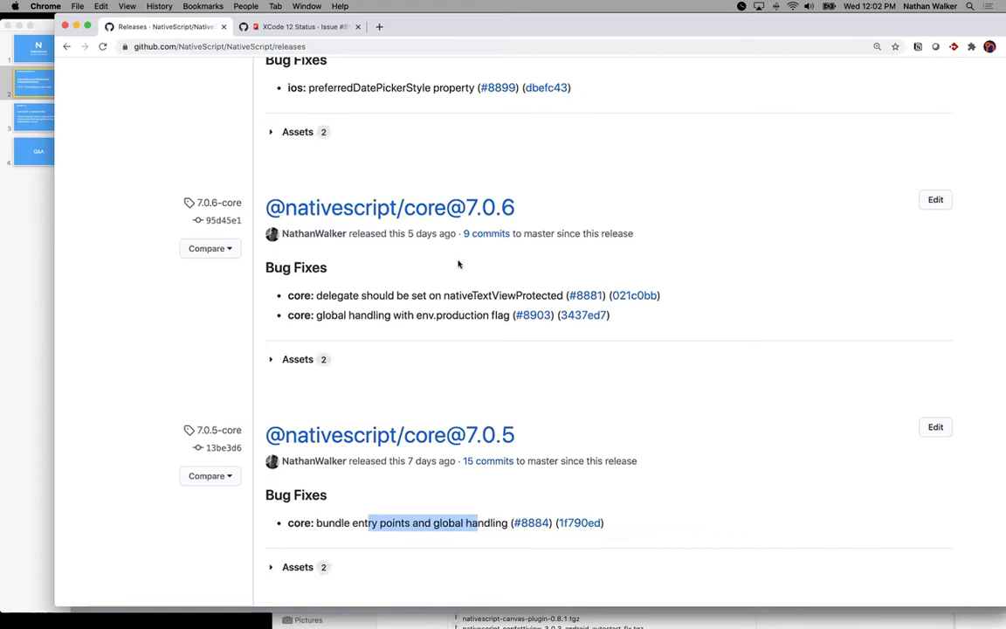
mouse_move(398, 495)
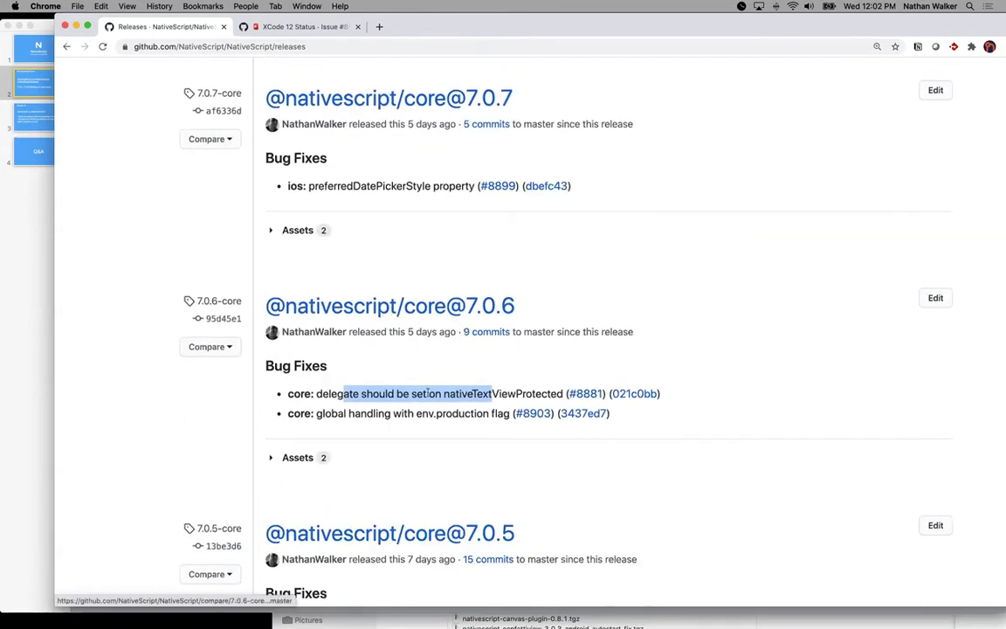
scroll(down, 3)
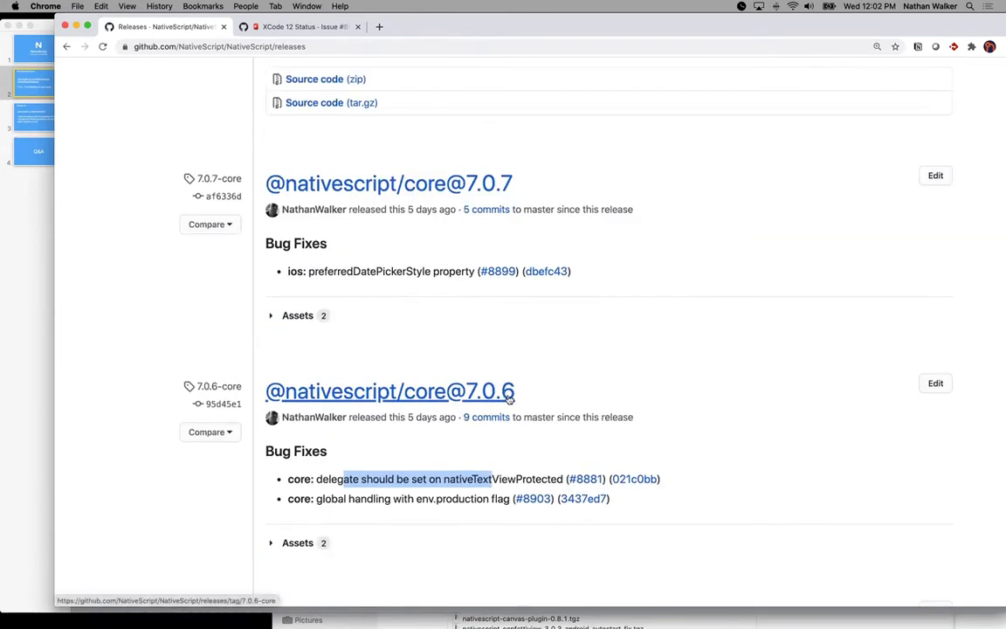
scroll(down, 3)
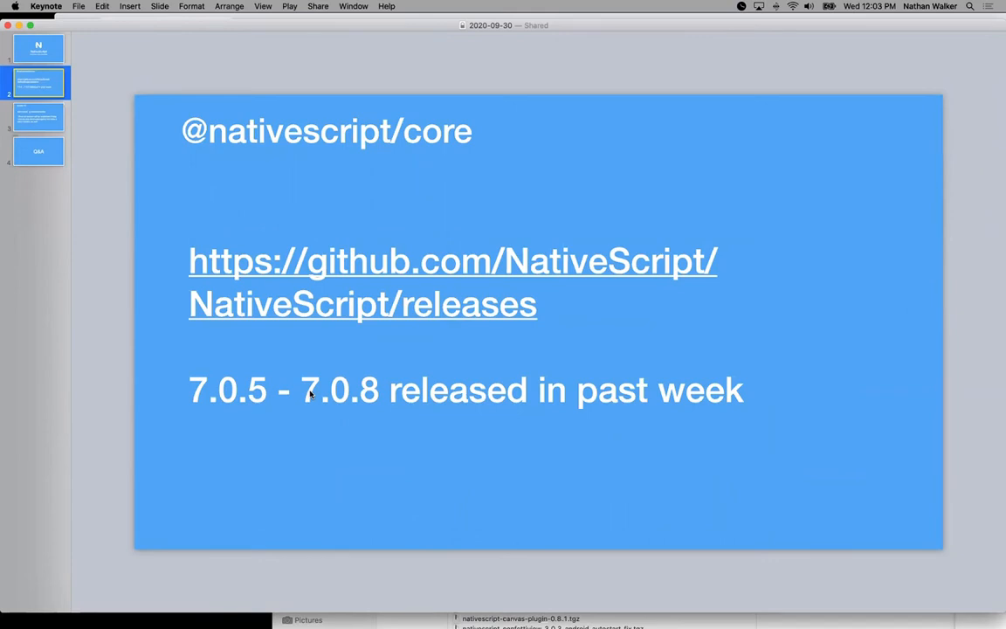
mouse_move(308, 395)
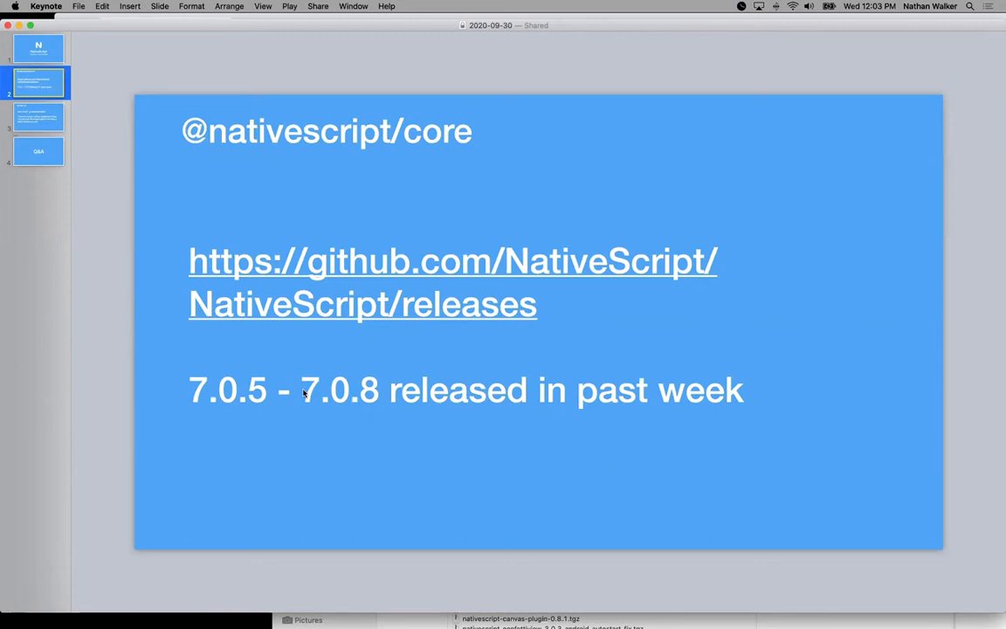
mouse_move(369, 398)
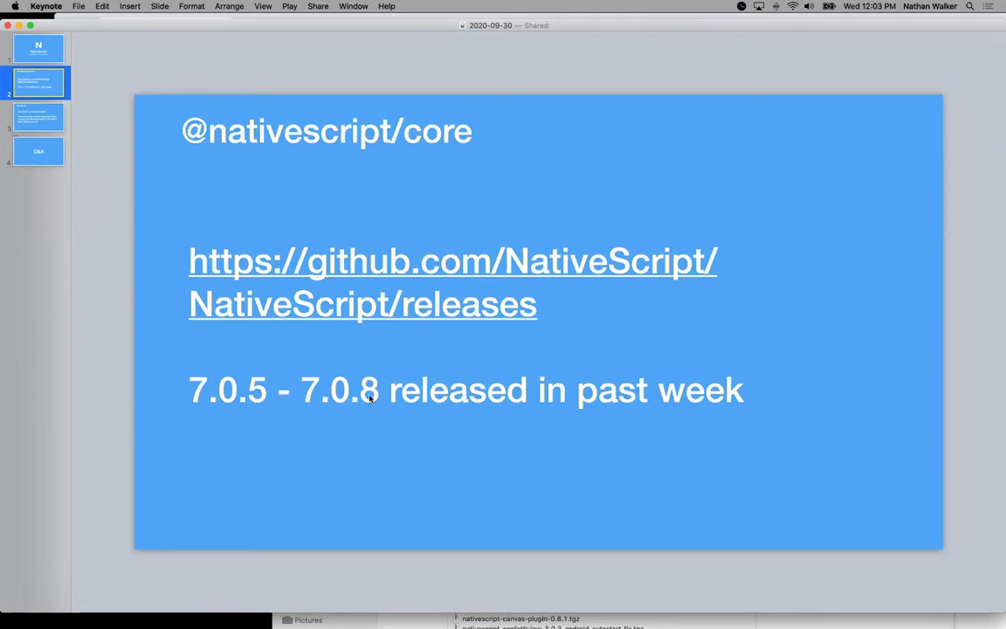
mouse_move(145, 184)
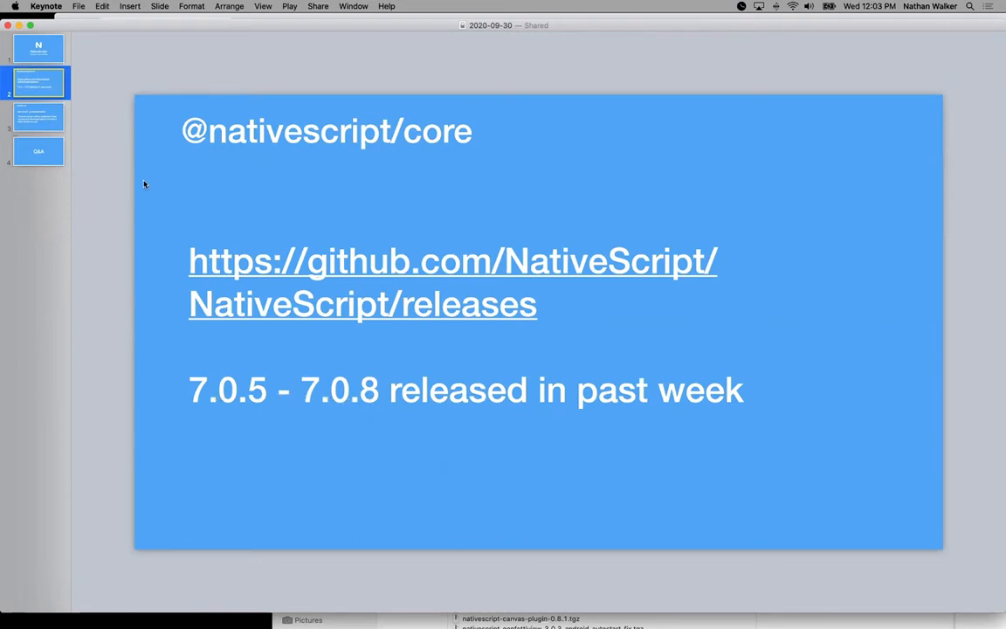
mouse_move(176, 238)
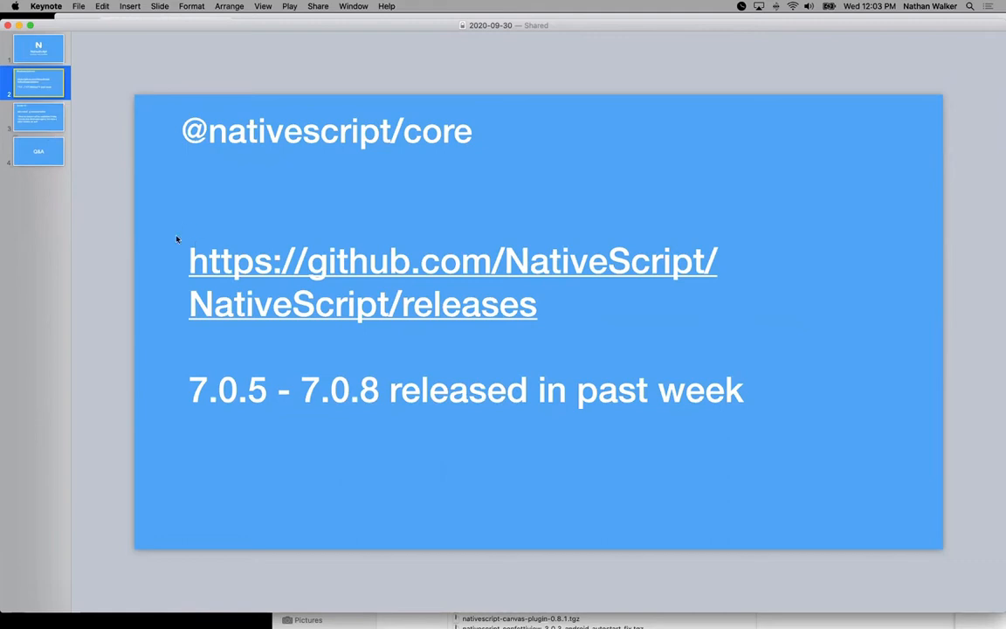
mouse_move(217, 409)
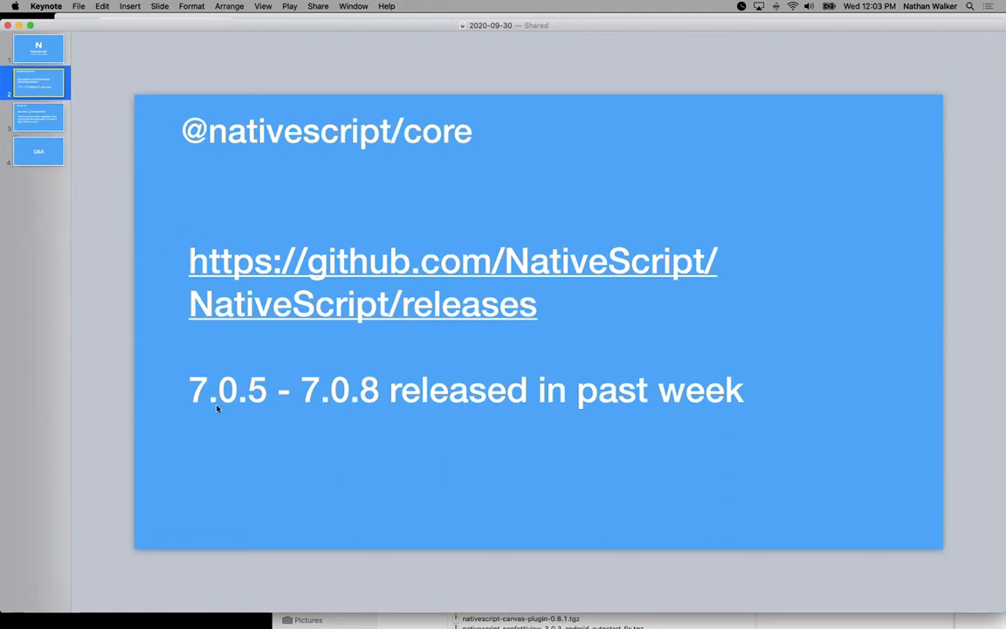
mouse_move(302, 390)
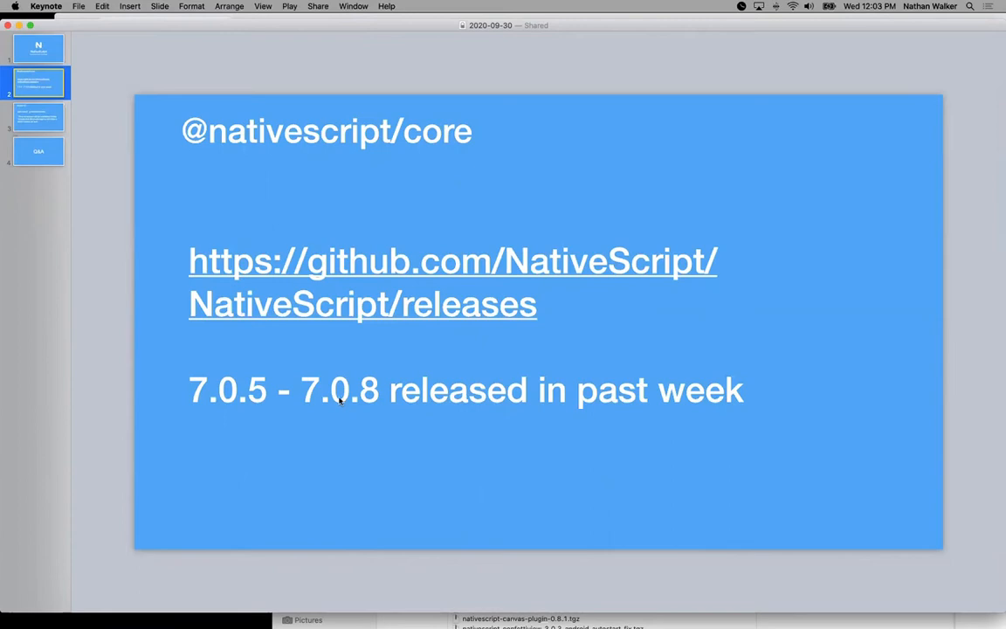
mouse_move(340, 405)
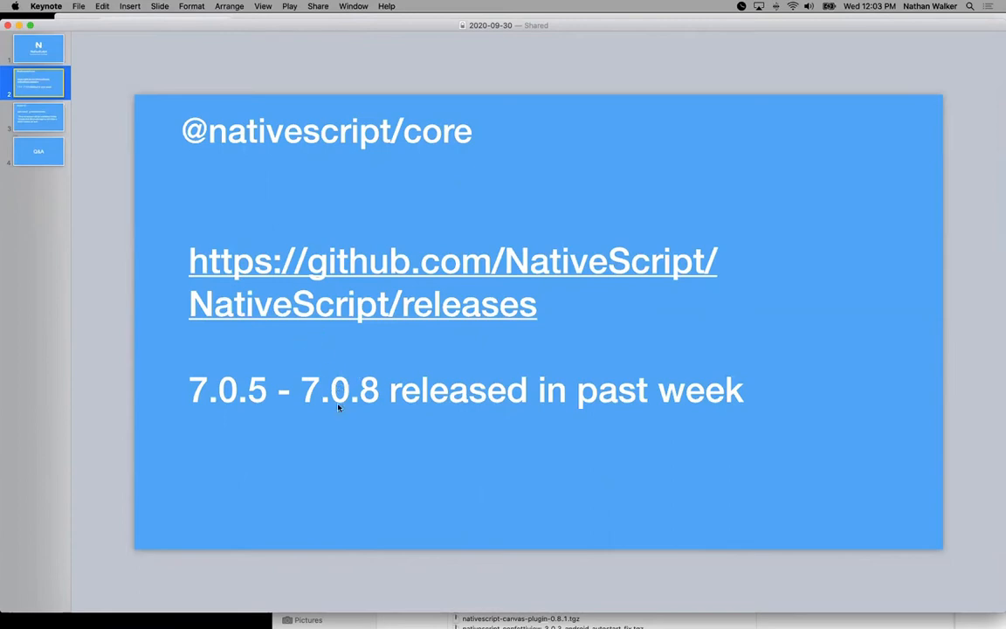
mouse_move(90, 99)
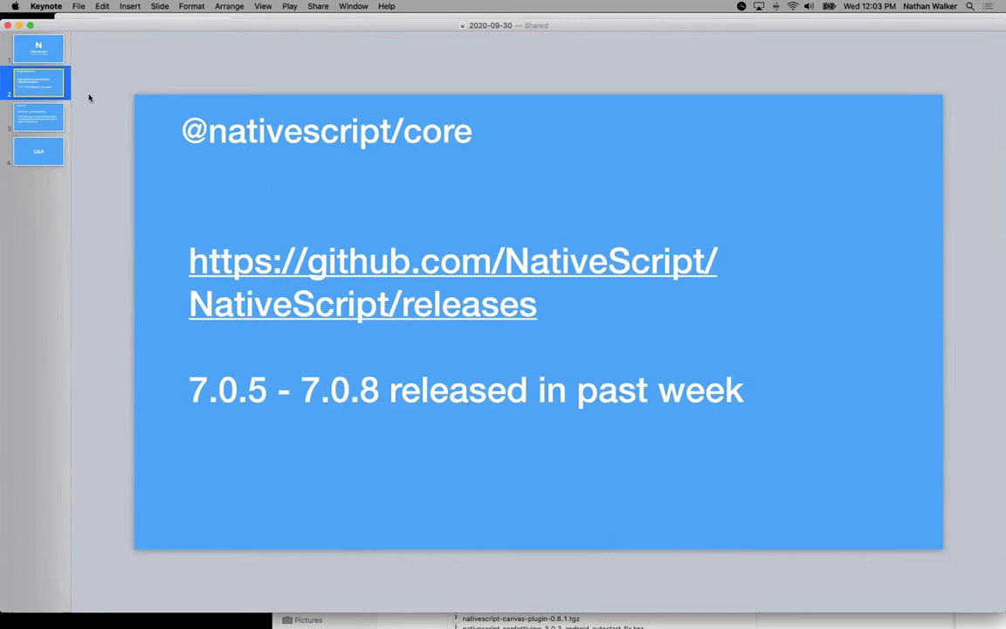
mouse_move(293, 408)
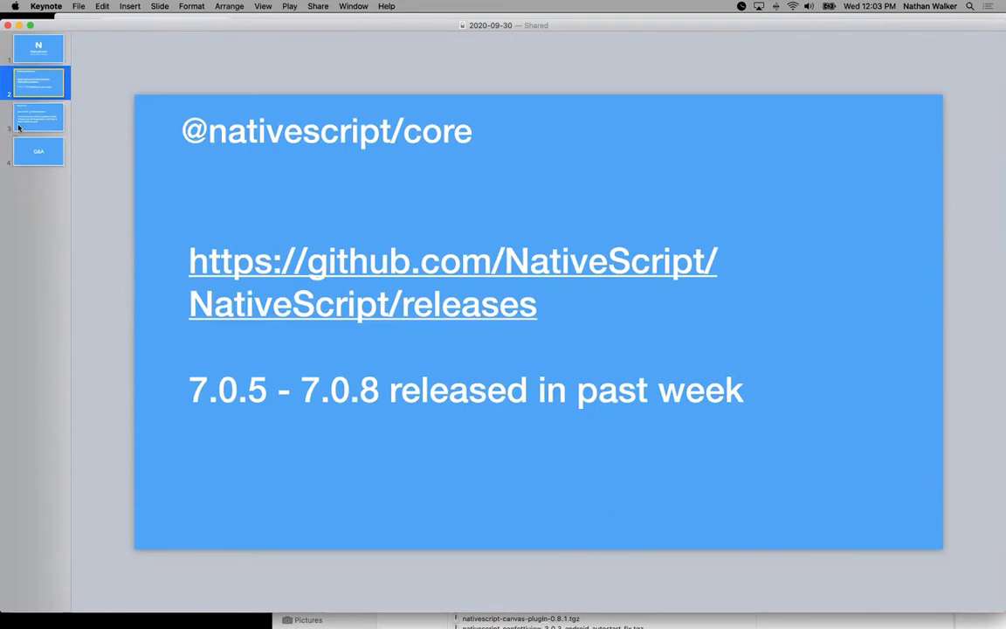
click(38, 116)
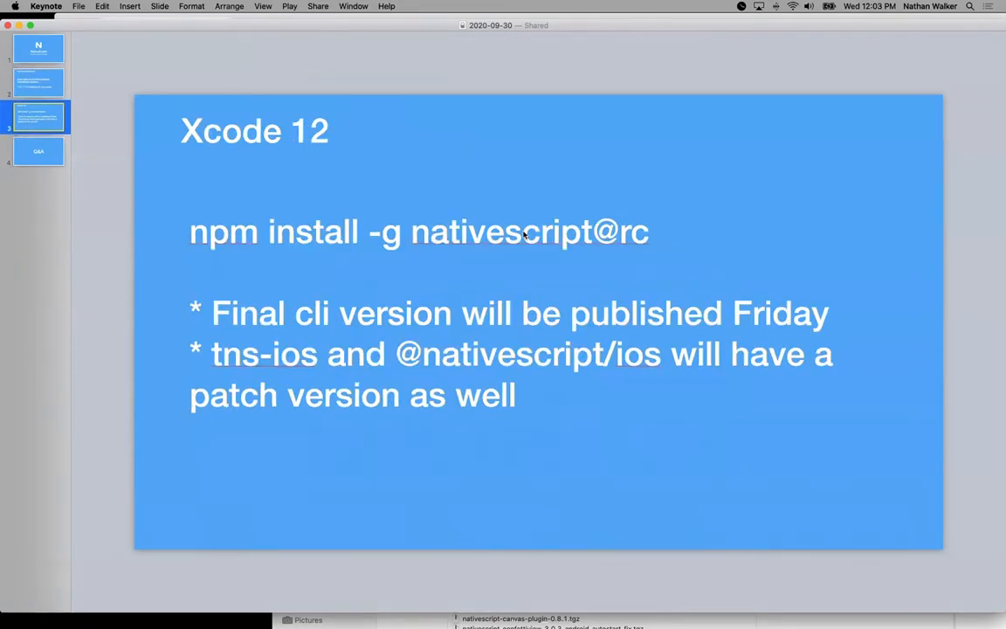
mouse_move(523, 235)
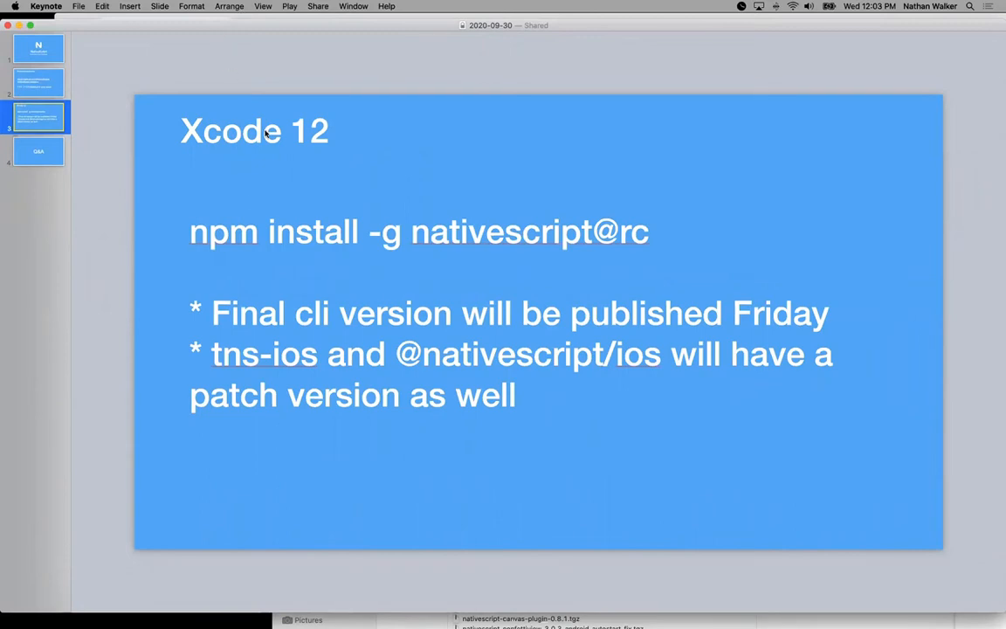
mouse_move(611, 342)
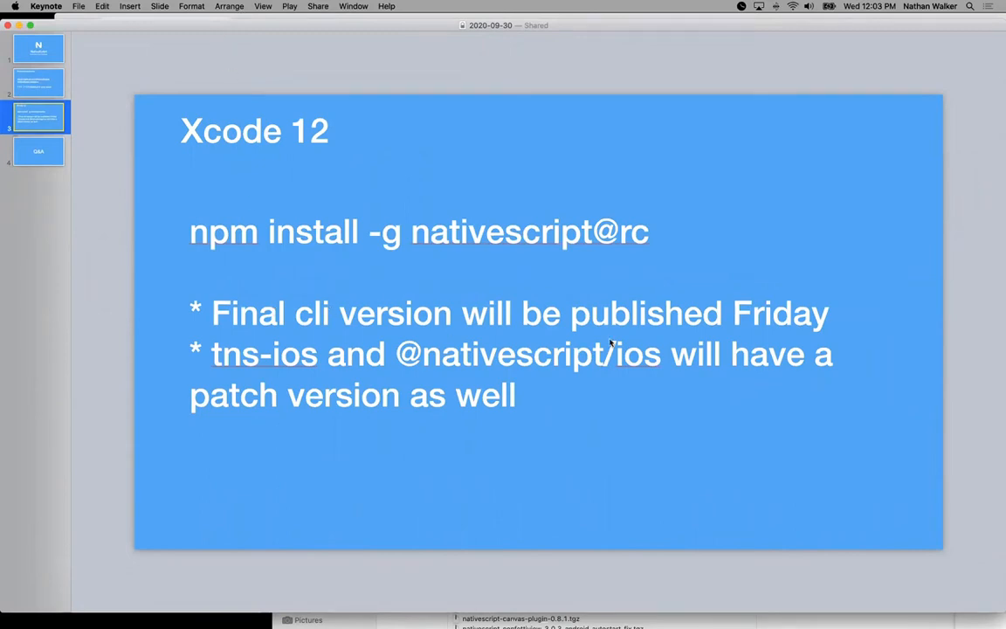
mouse_move(251, 367)
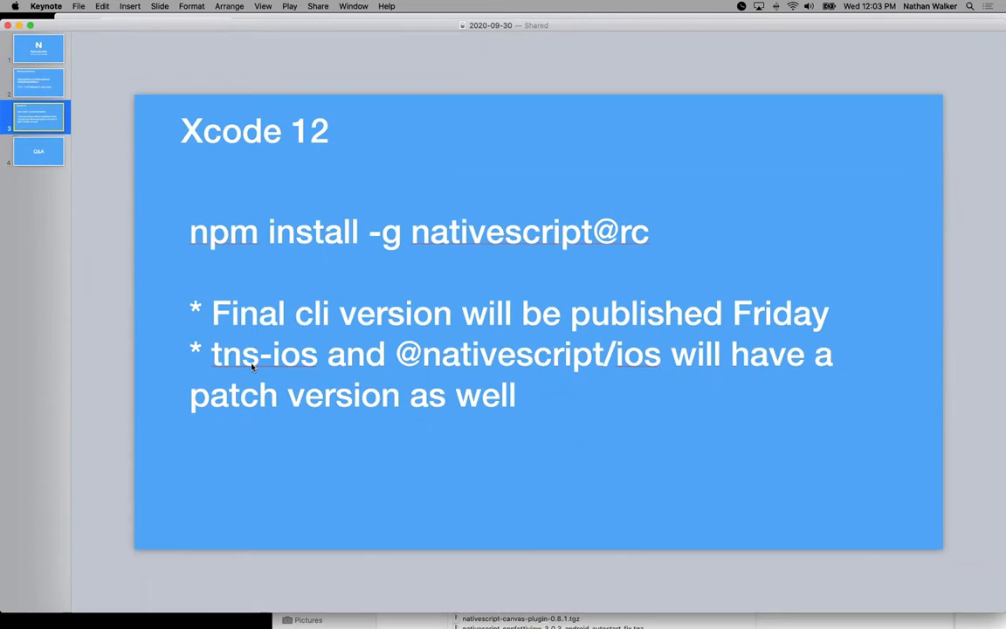
mouse_move(434, 375)
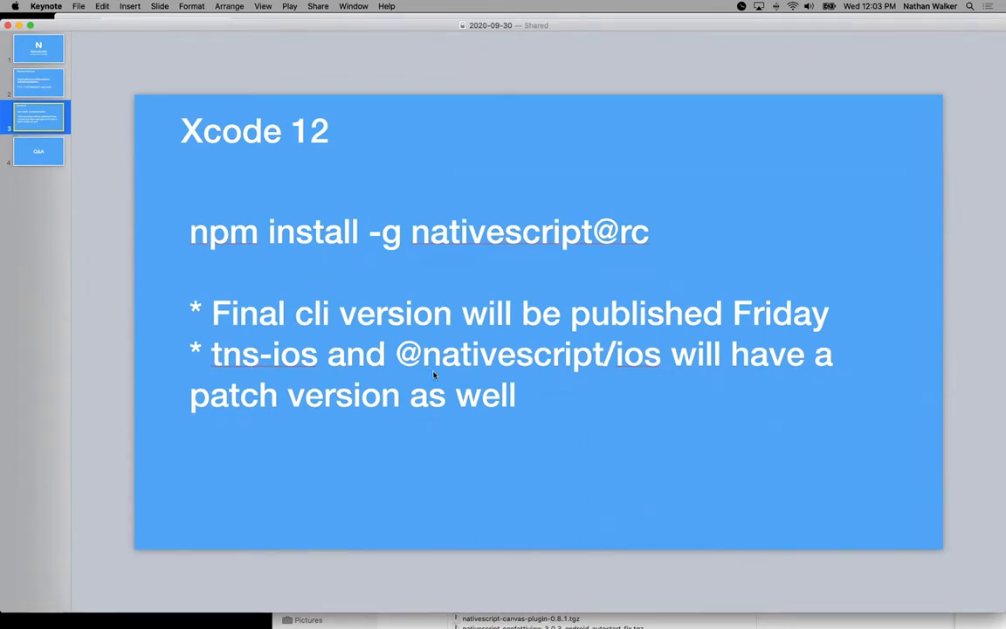
mouse_move(260, 379)
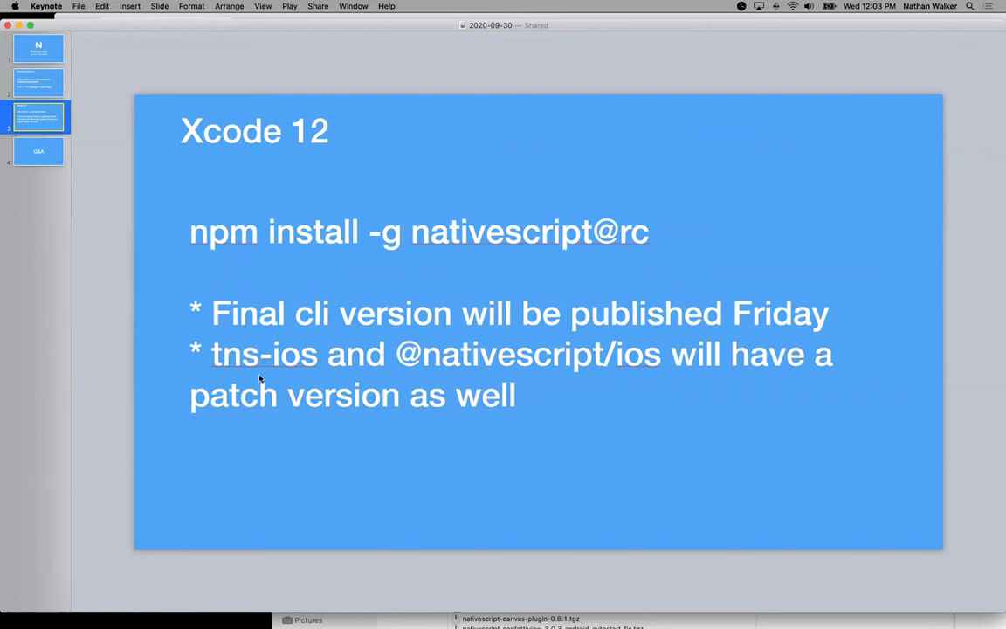
mouse_move(620, 375)
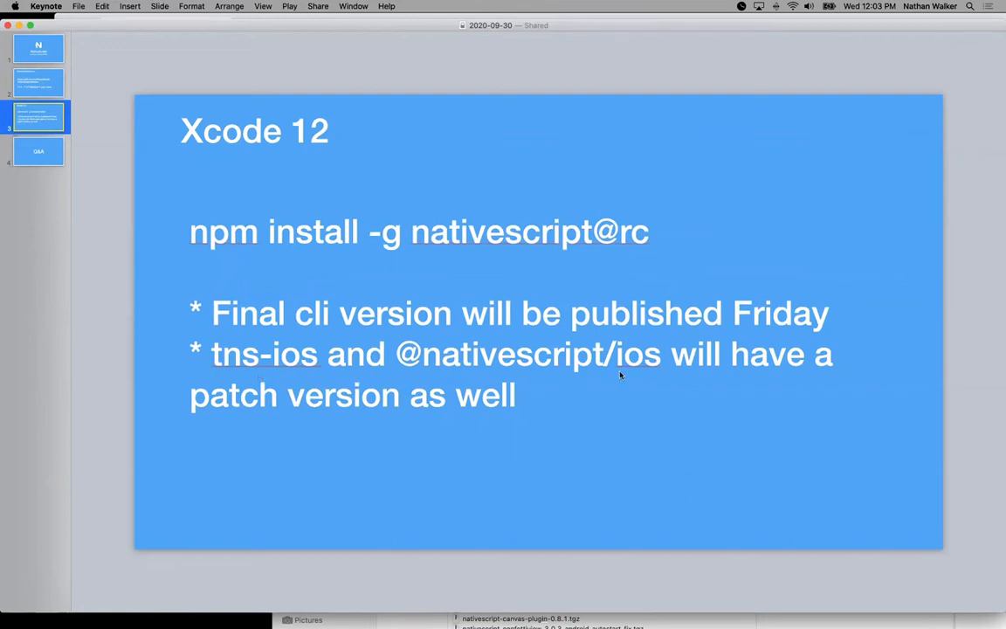
mouse_move(350, 397)
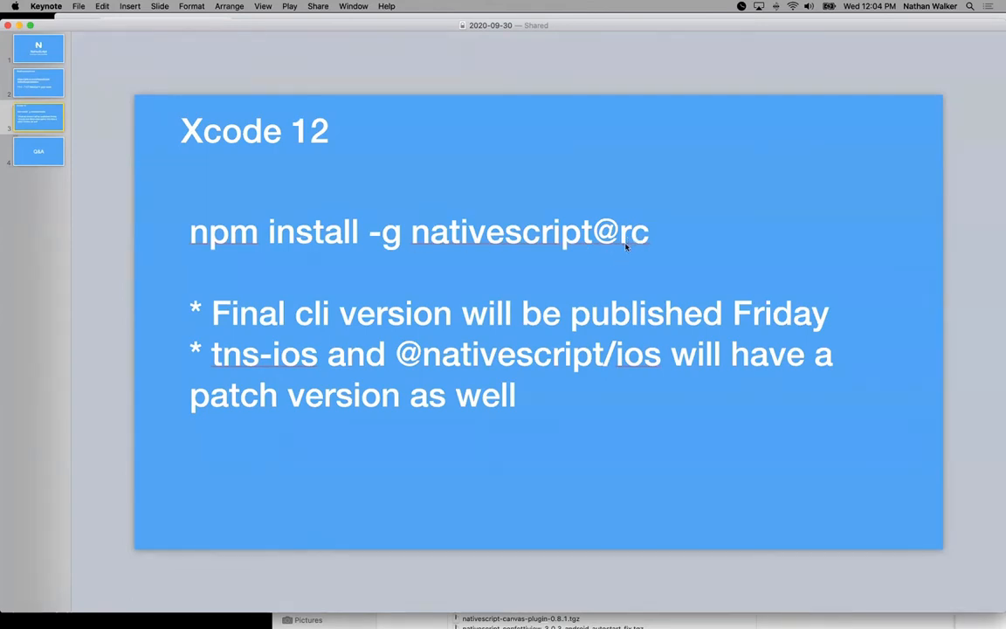
mouse_move(622, 242)
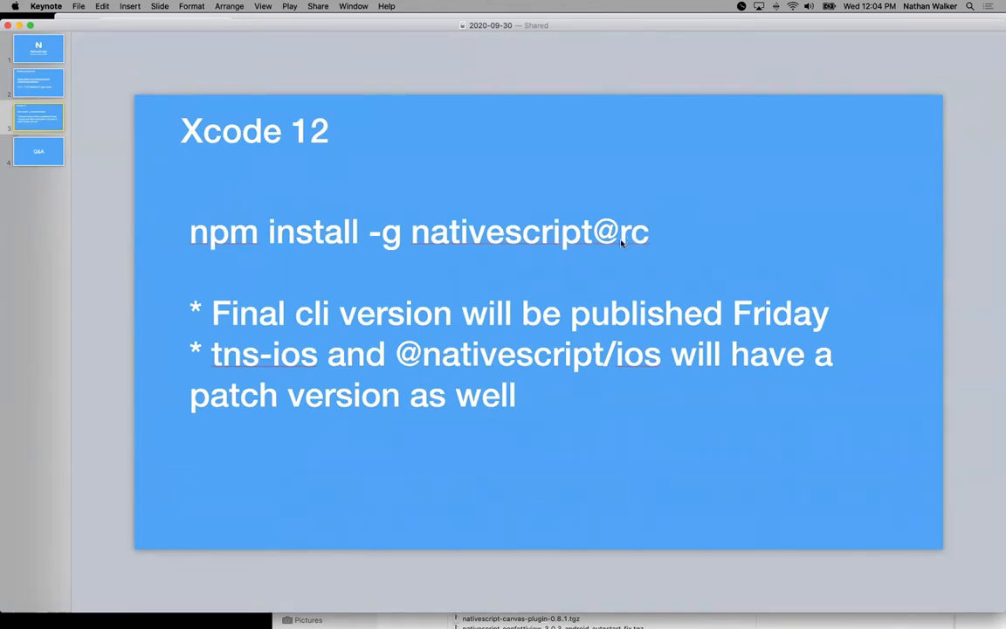
mouse_move(649, 268)
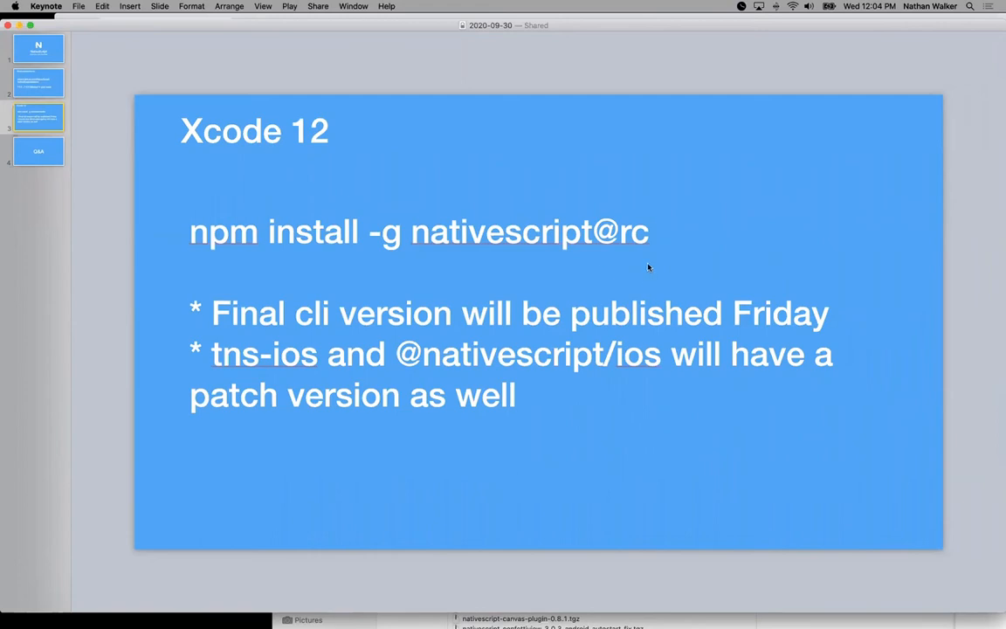
mouse_move(632, 241)
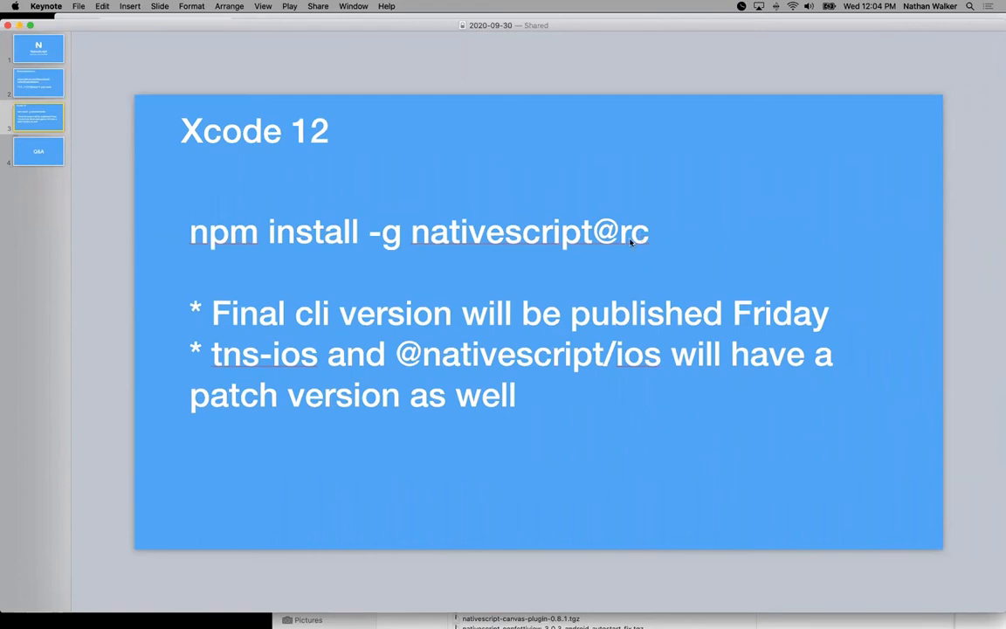
mouse_move(646, 254)
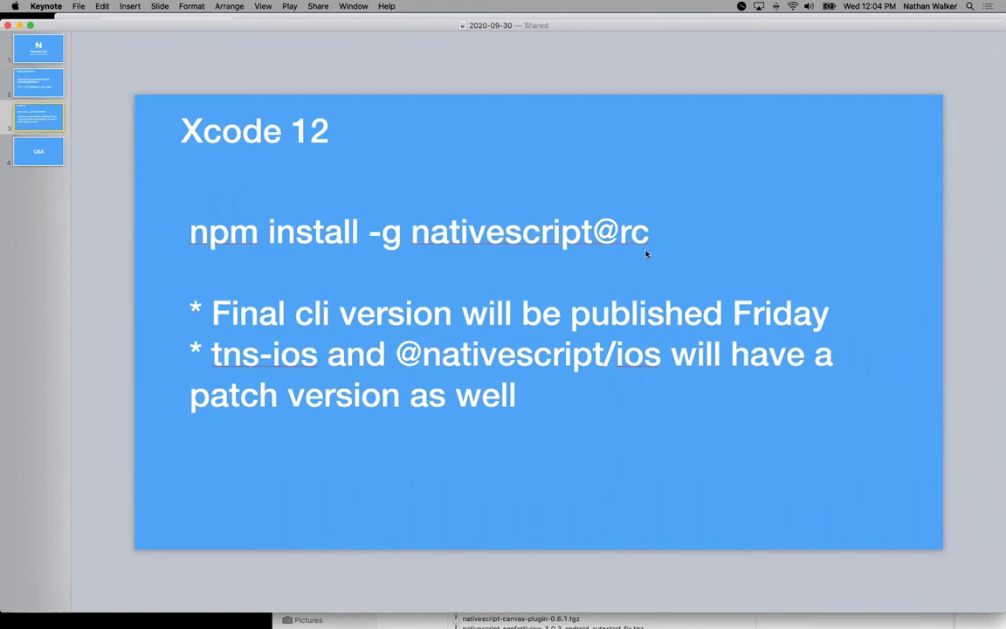
mouse_move(549, 281)
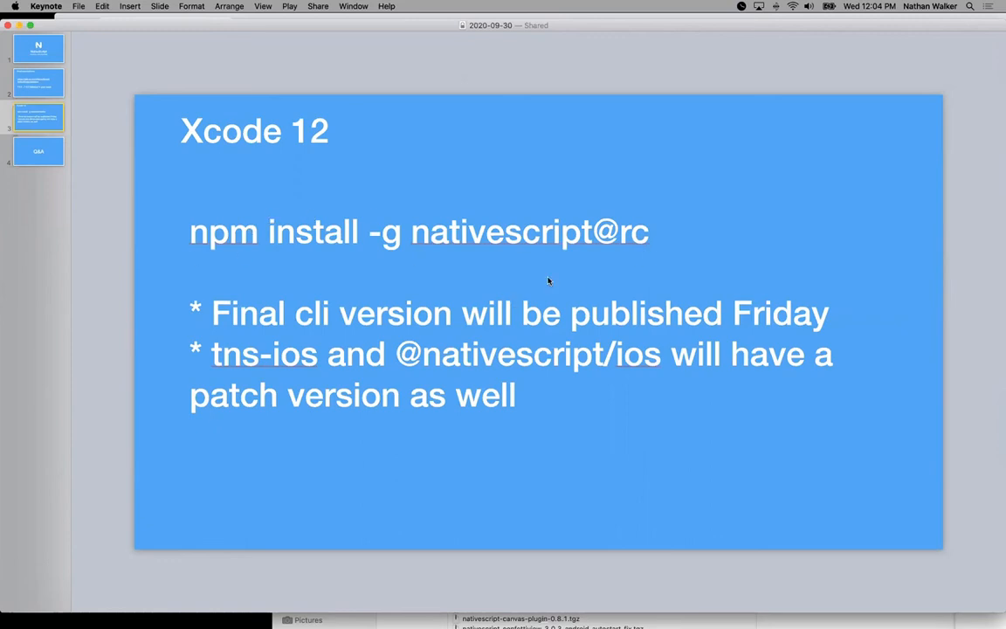
mouse_move(641, 243)
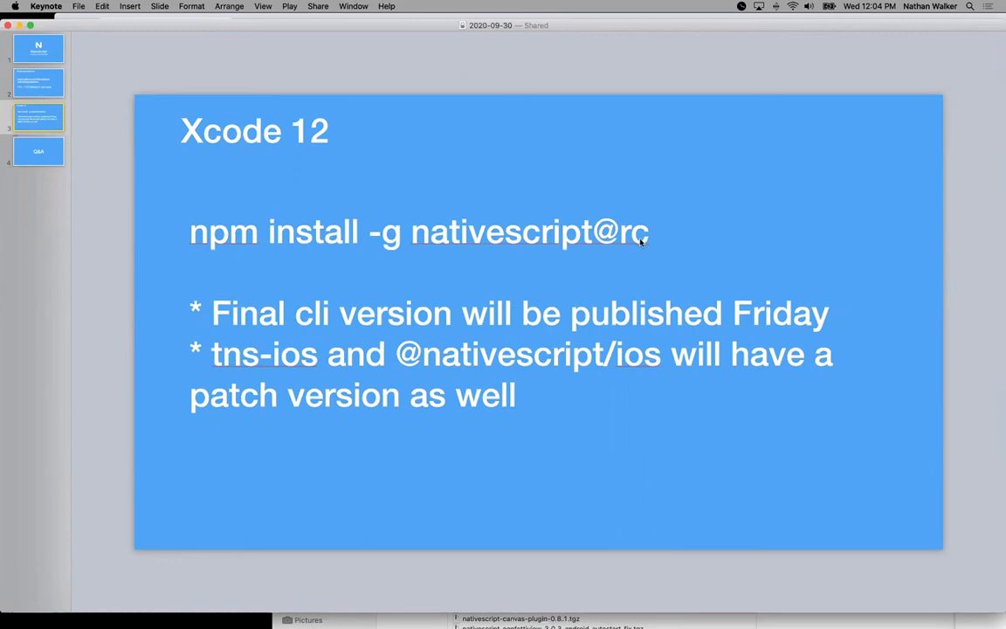
mouse_move(301, 344)
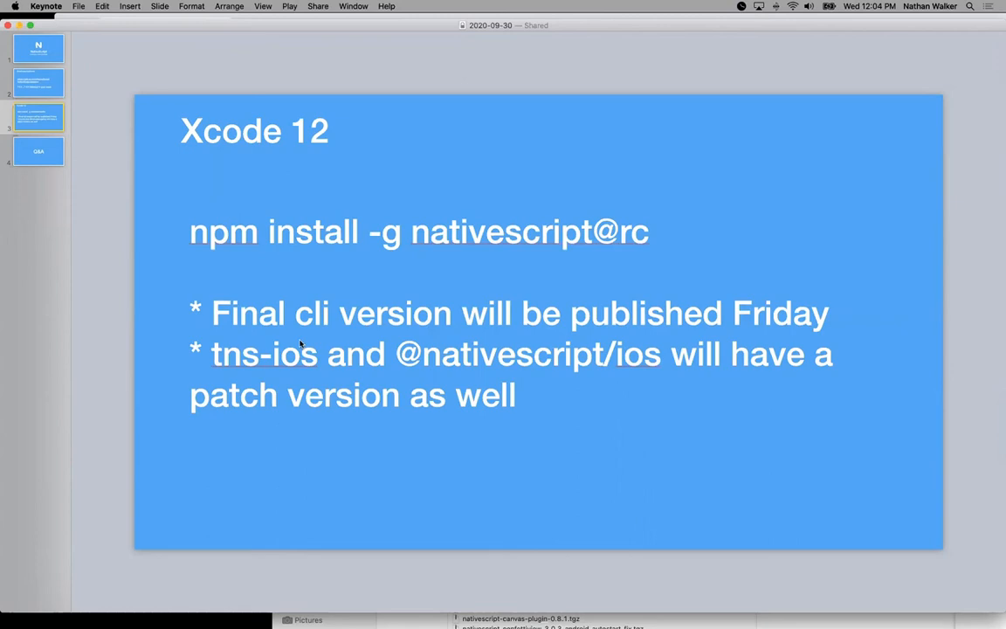
mouse_move(301, 370)
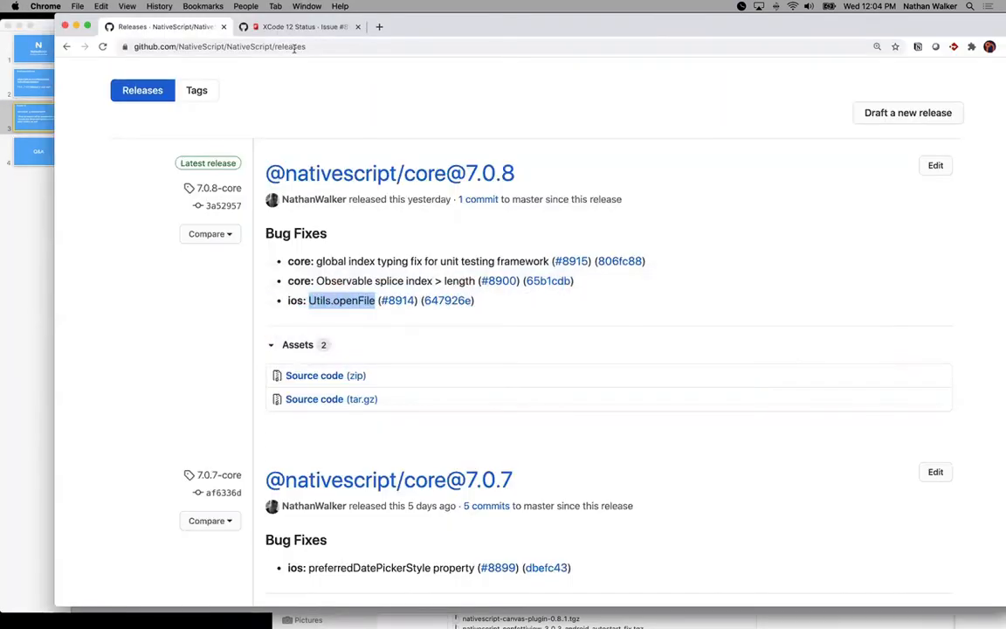
Step: Switch to the 'XCode 12 Status' issue #8867 tab and scroll down to the comment box
click(297, 26)
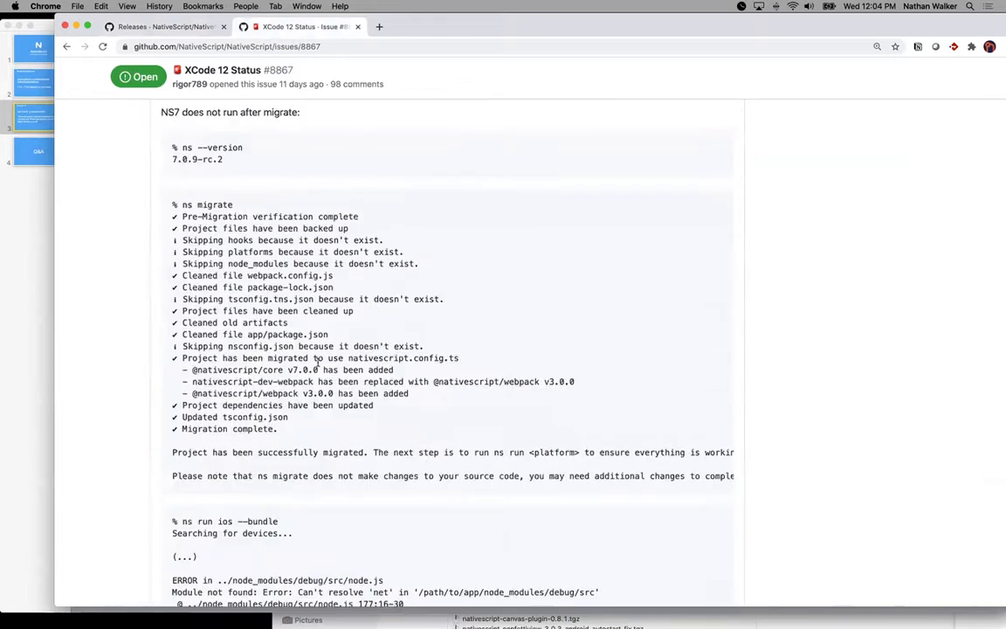
scroll(down, 3)
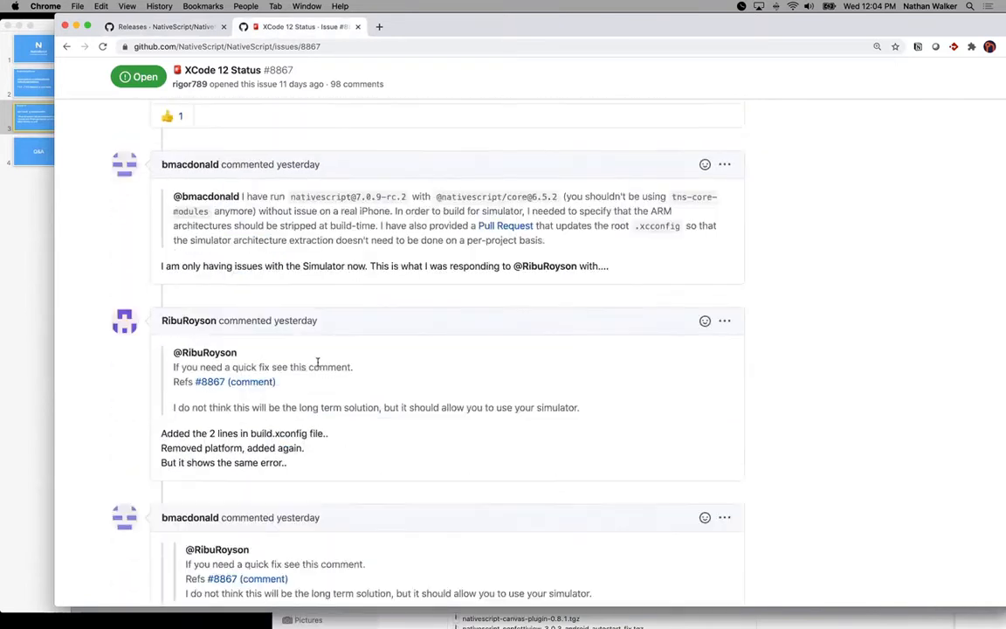
scroll(down, 3)
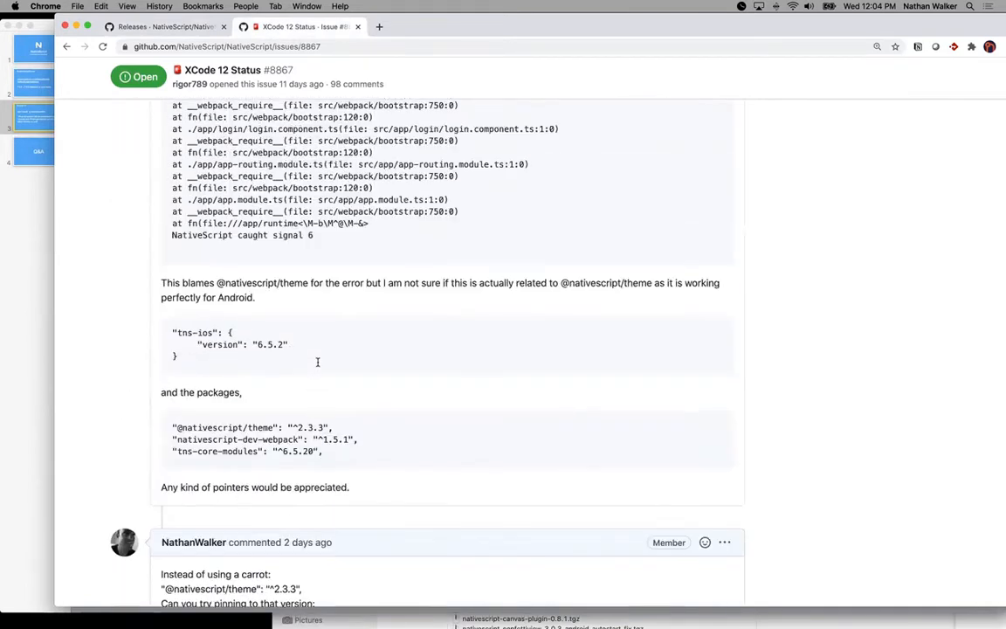
scroll(down, 3)
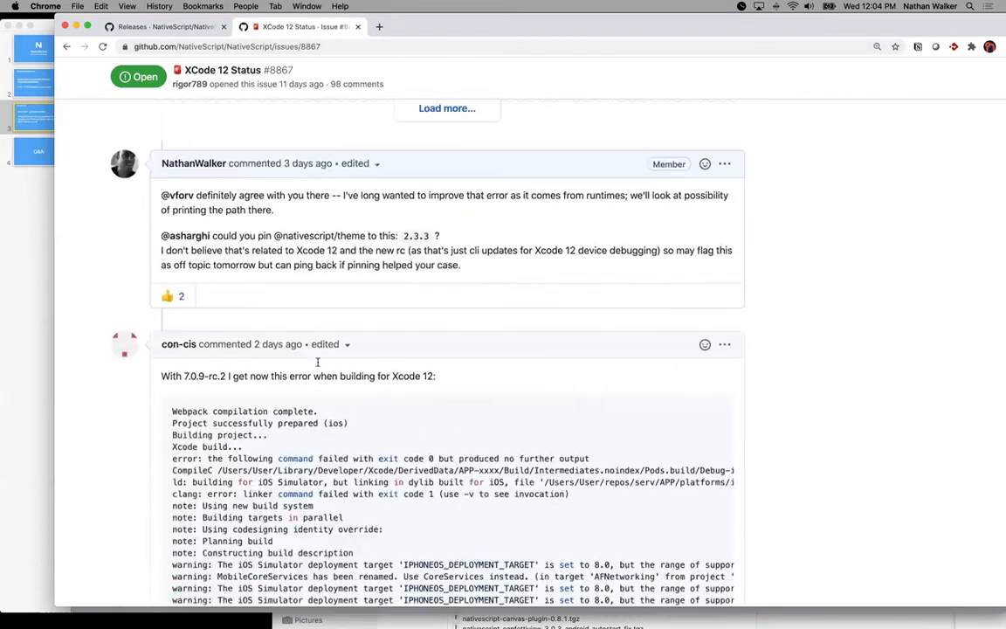
scroll(down, 3)
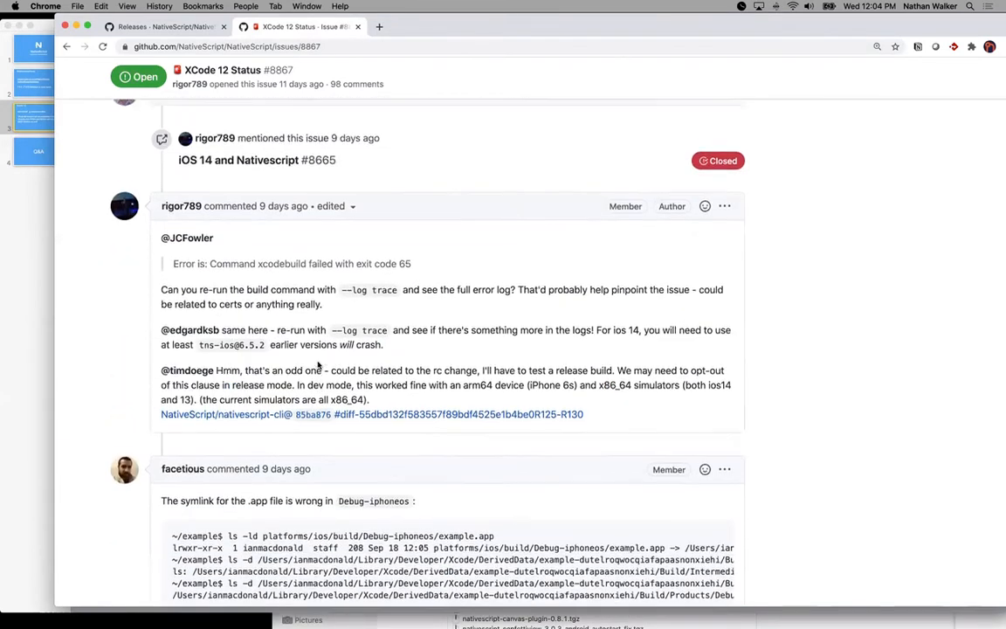
scroll(down, 3)
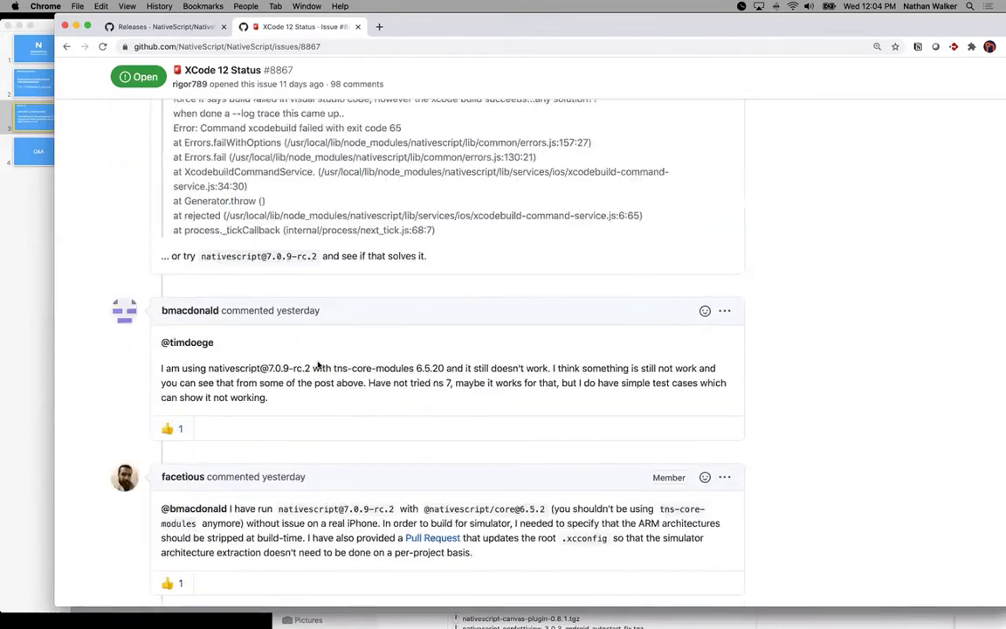
scroll(up, 3)
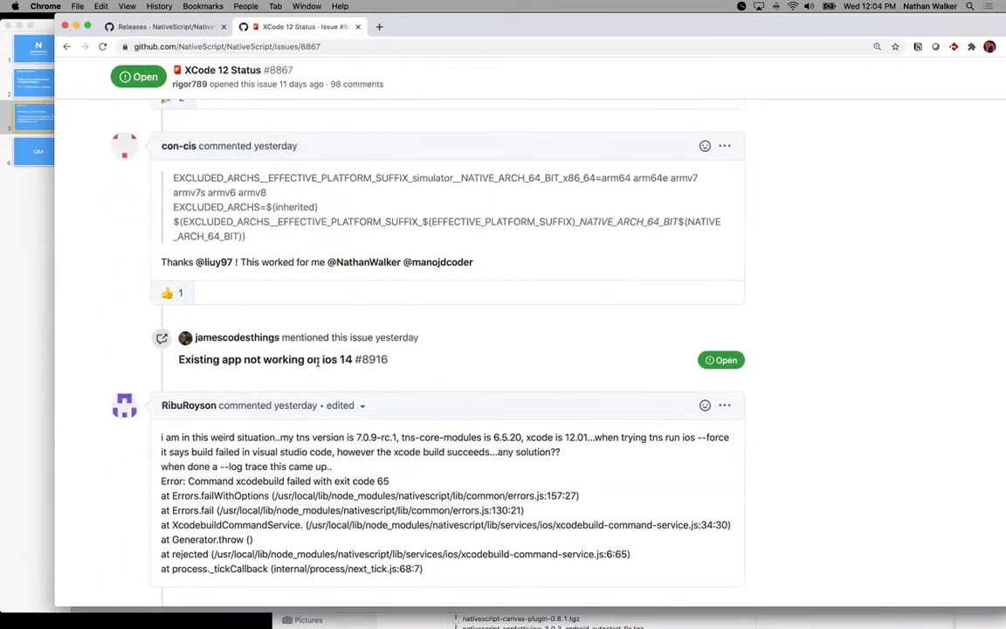
scroll(down, 3)
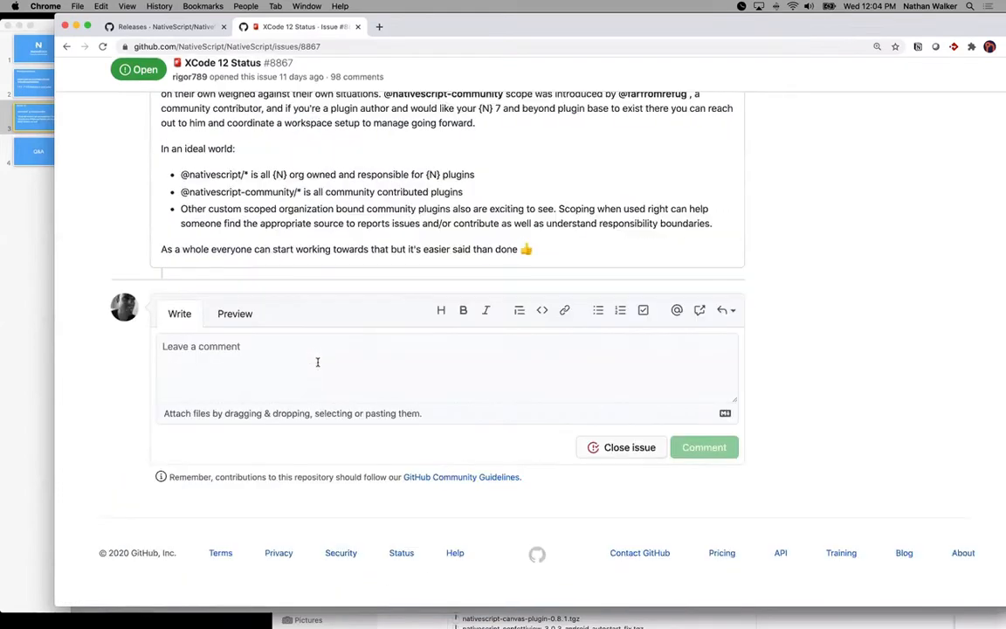
scroll(down, 3)
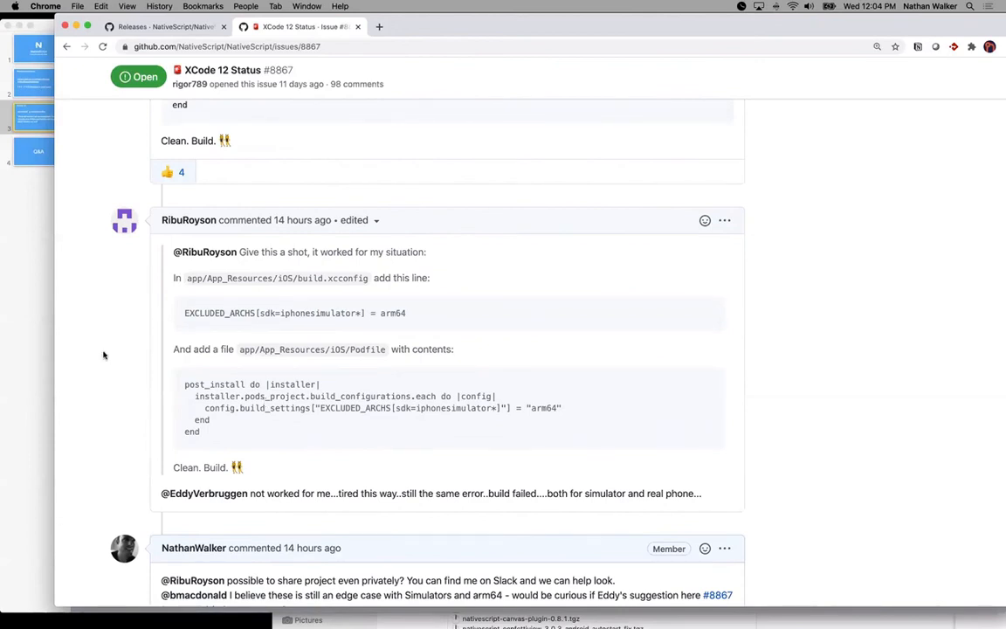
scroll(down, 3)
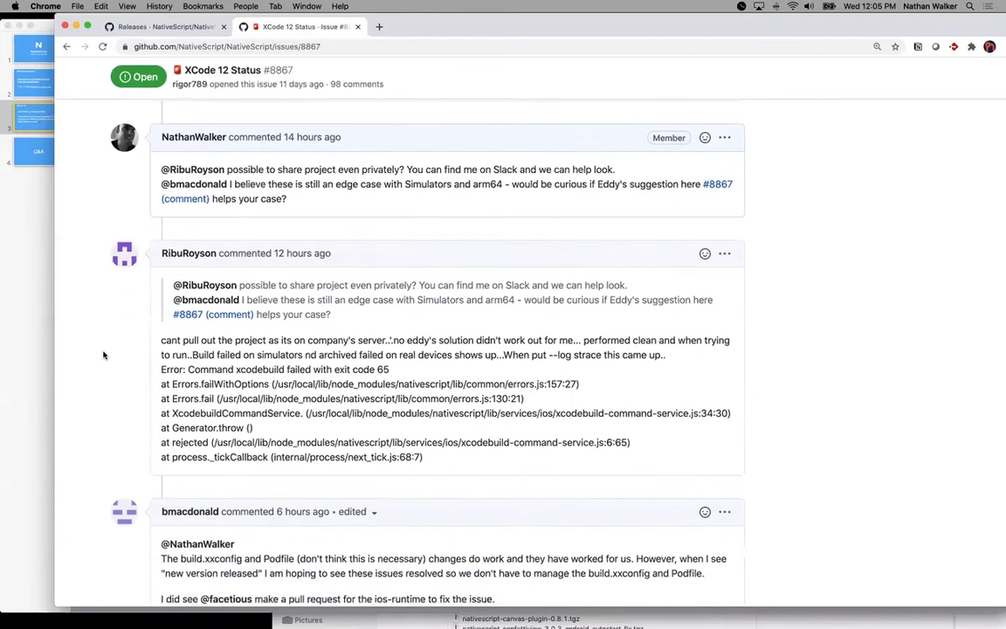
scroll(down, 3)
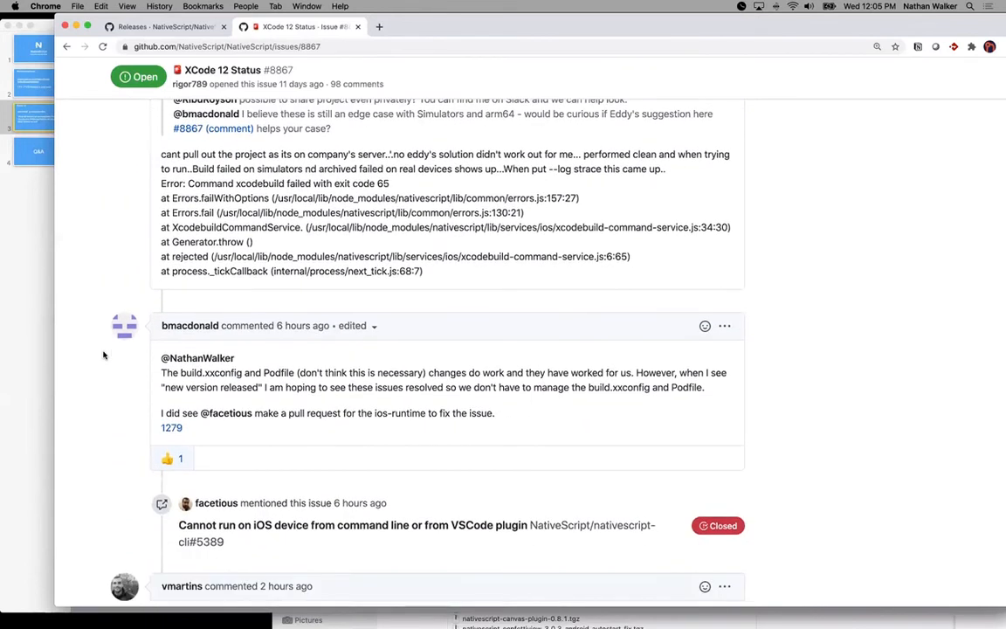
scroll(down, 3)
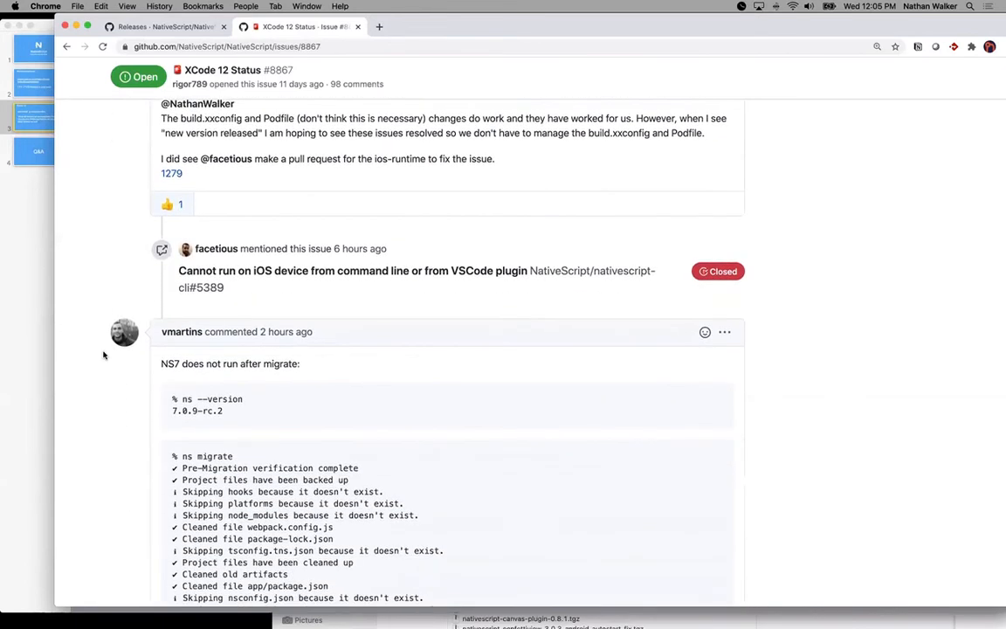
scroll(down, 3)
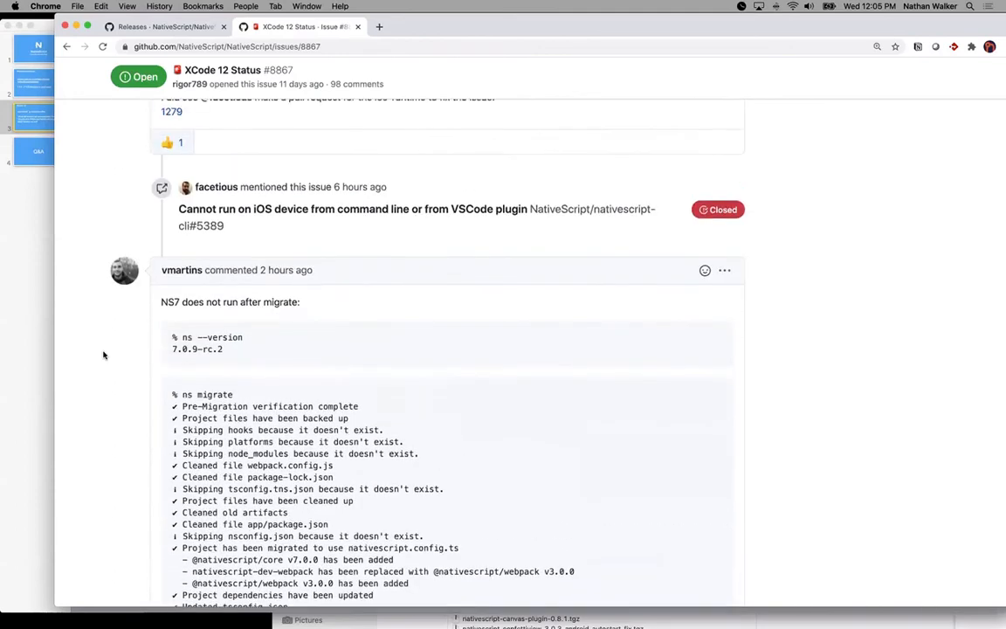
scroll(up, 3)
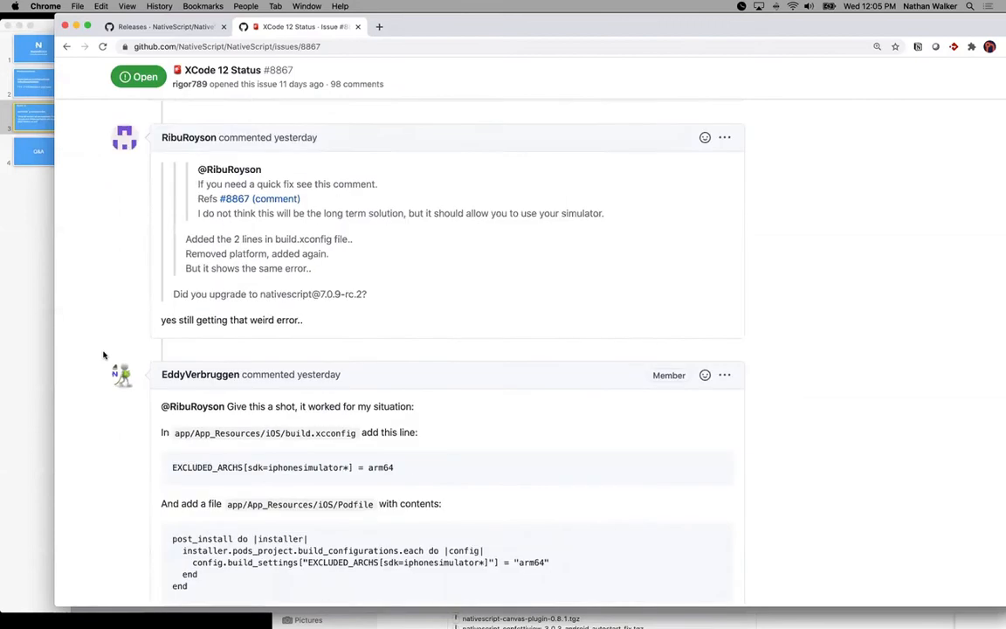
scroll(down, 3)
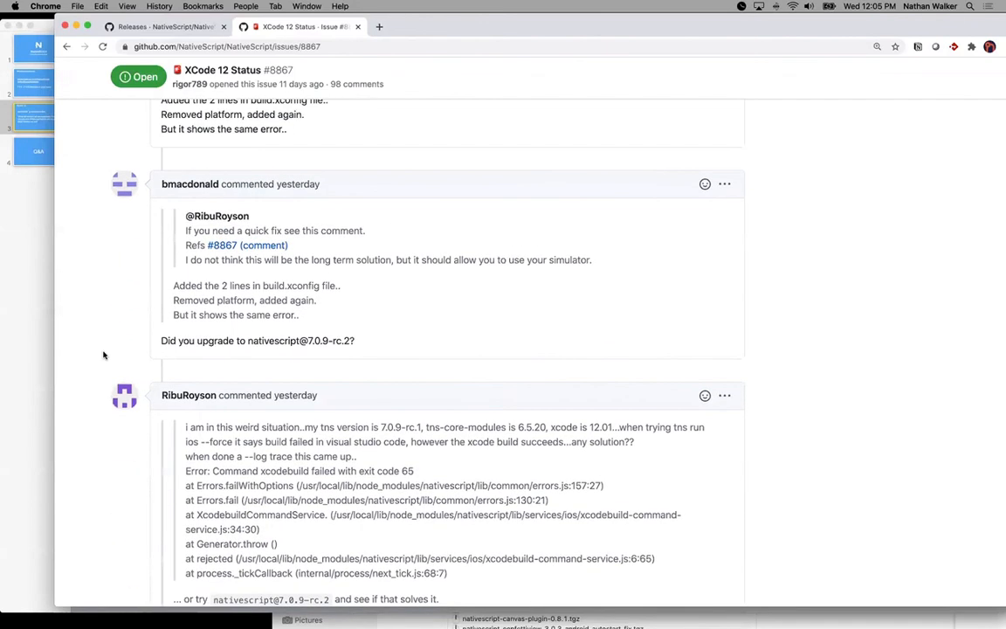
scroll(down, 3)
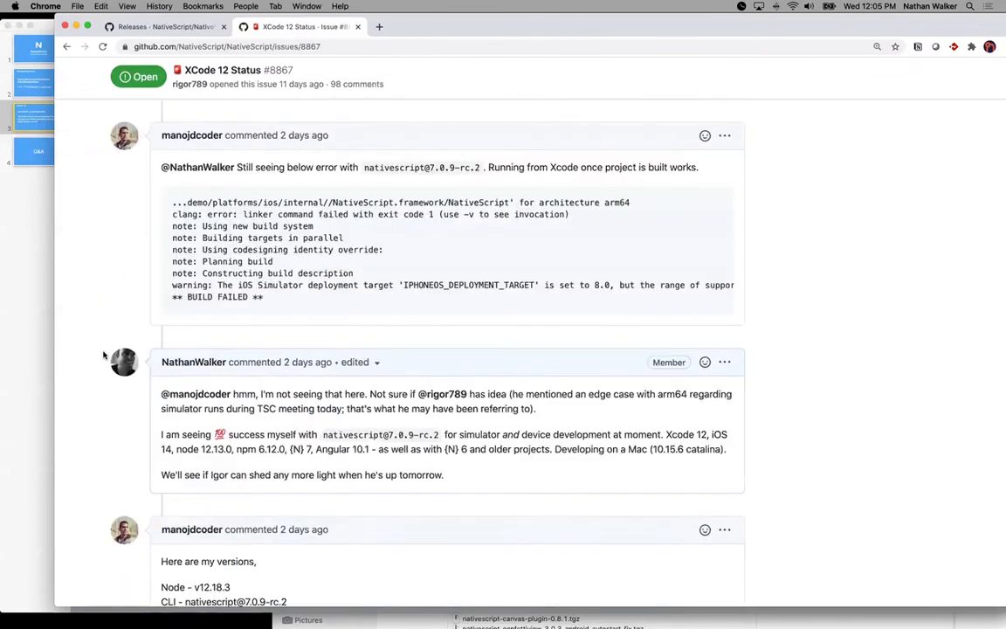
scroll(down, 3)
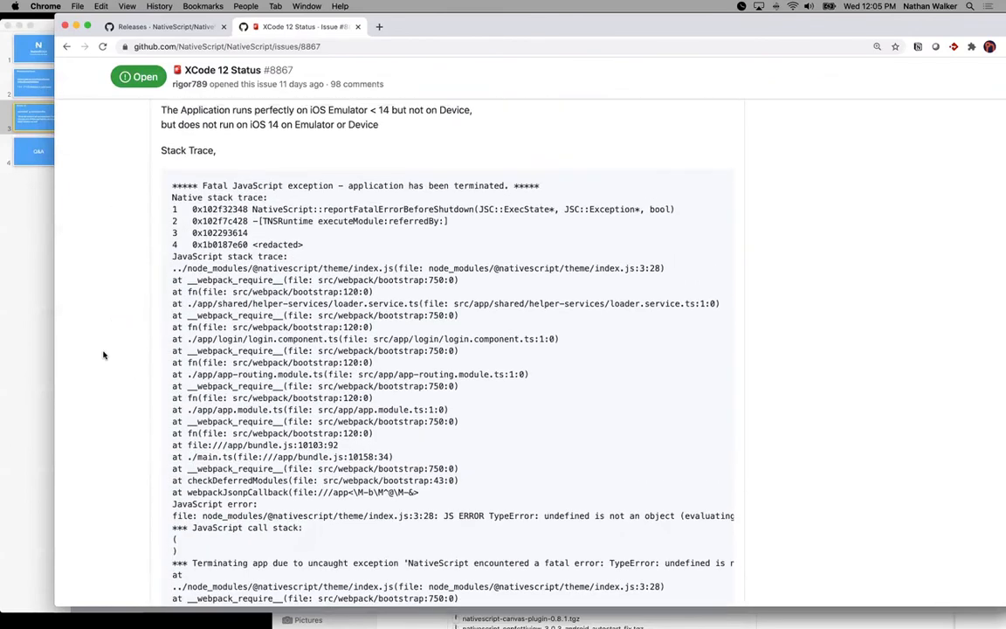
scroll(down, 3)
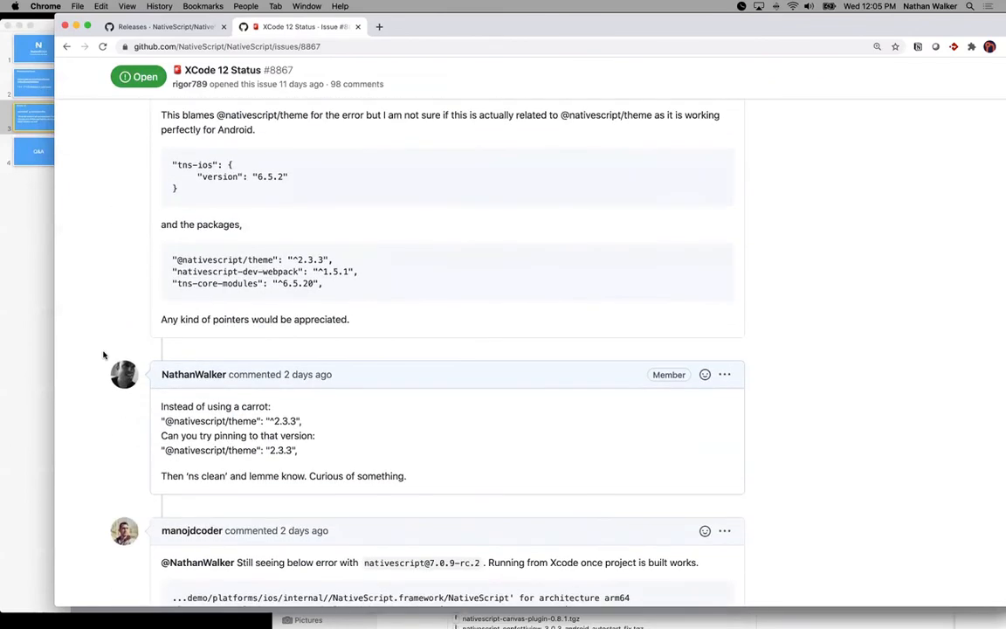